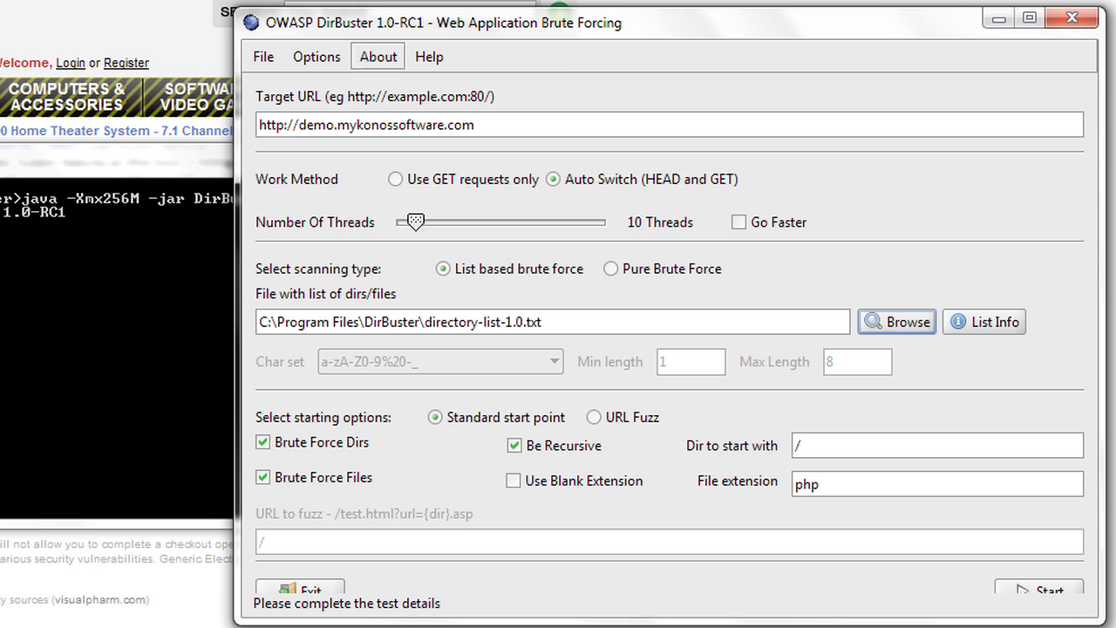
mouse_move(470, 124)
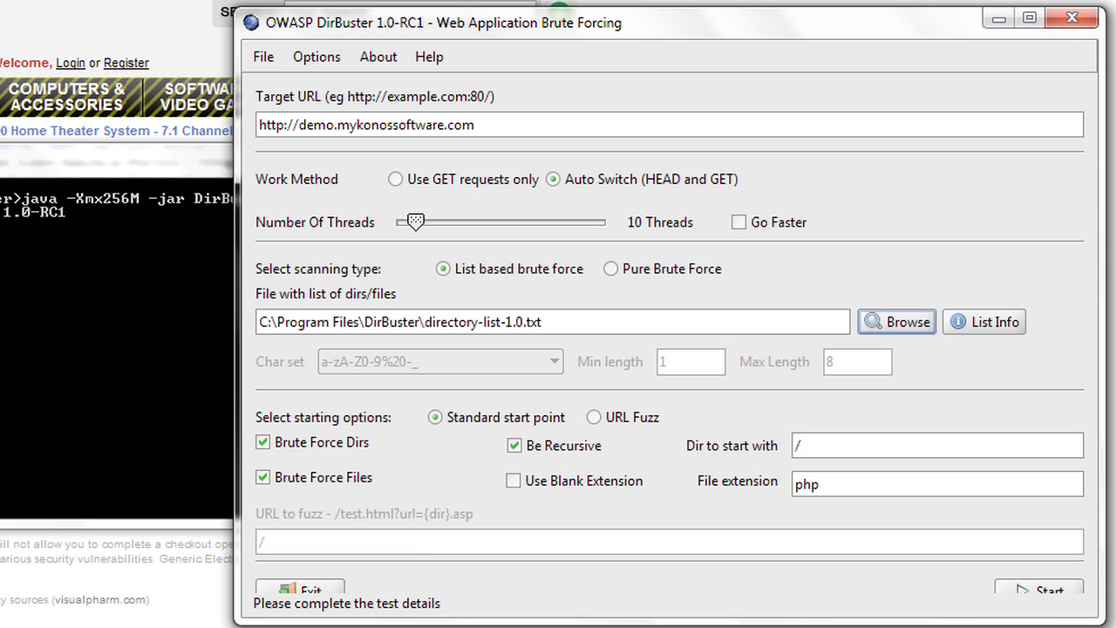
mouse_move(1042, 597)
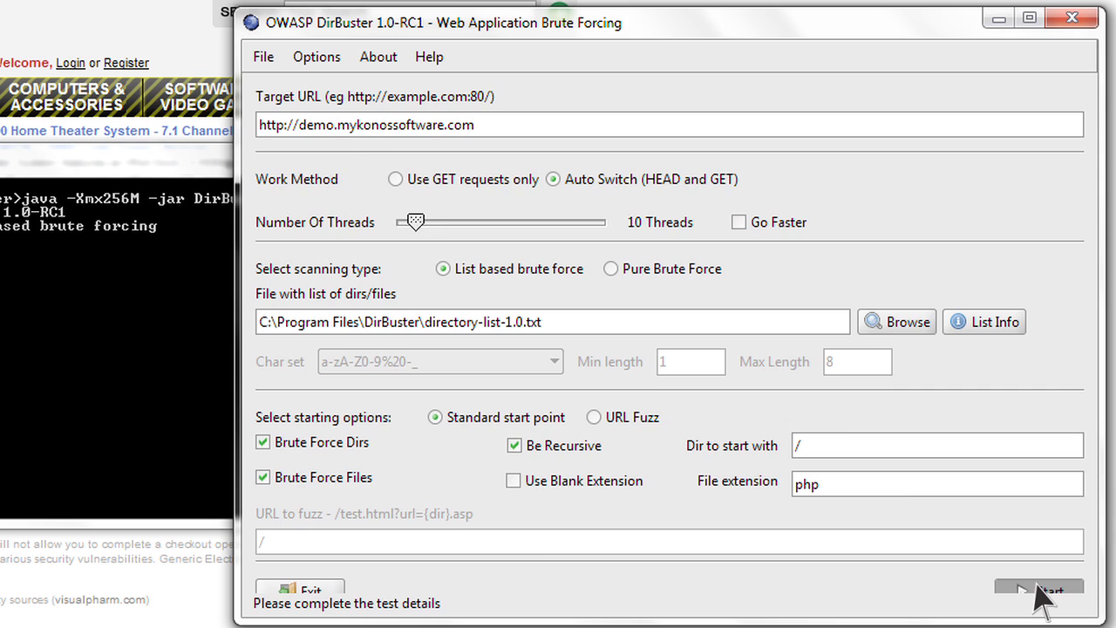
- Launch the DirBuster list-based scan of demo.mykonossoftware.com for directories and php files
left_click(1038, 589)
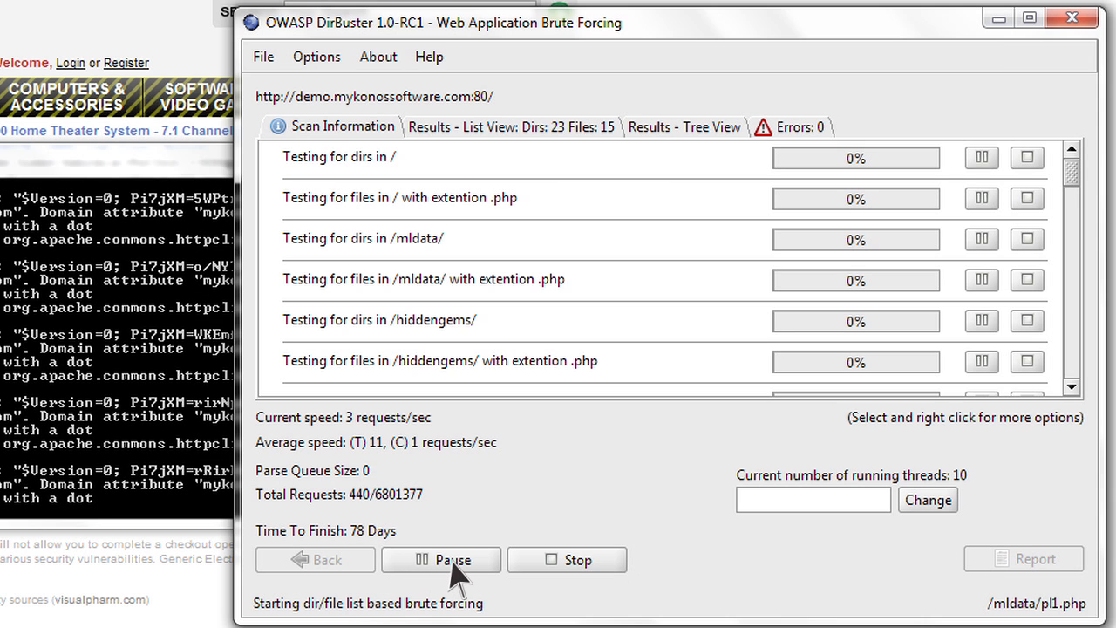
- Pause the scan and browse the Results - List View of the 27 directories and 21 files found
left_click(440, 559)
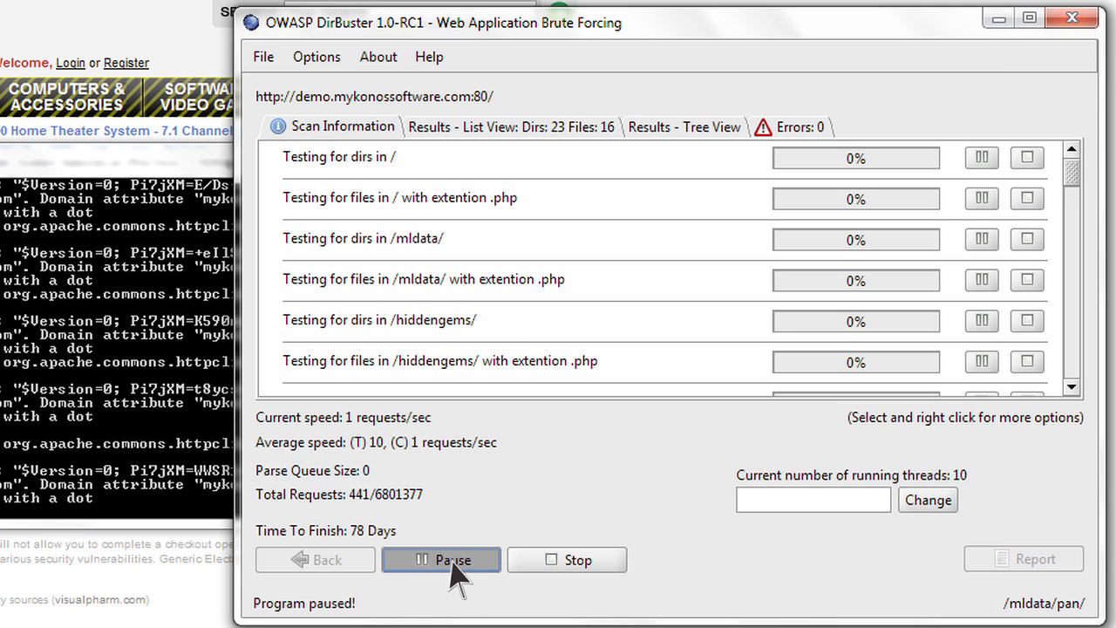
left_click(510, 127)
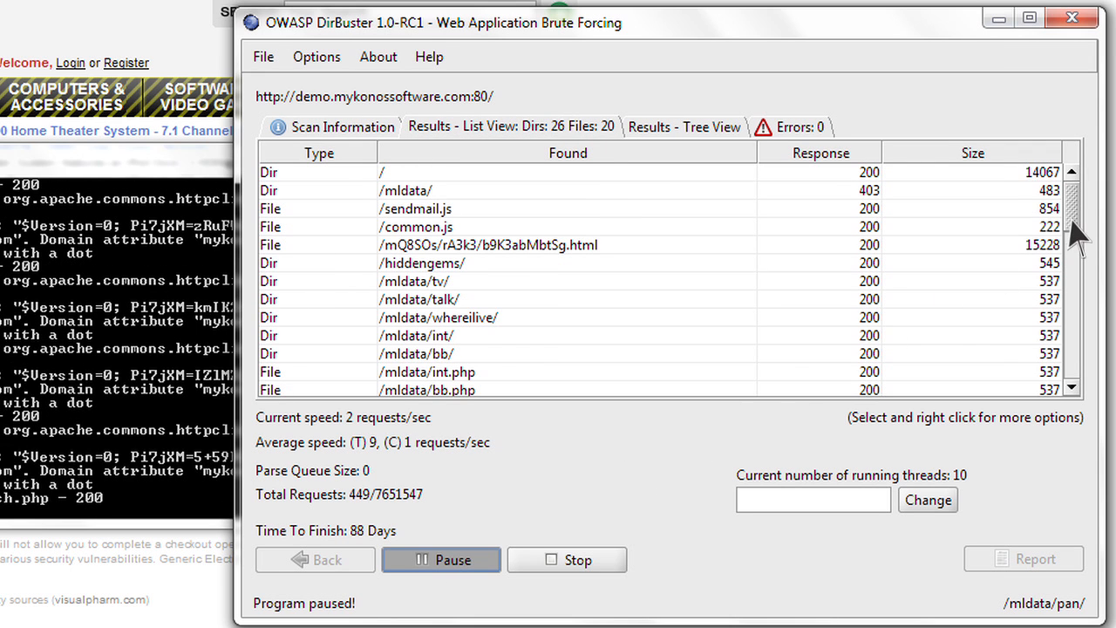
scroll("down", 3)
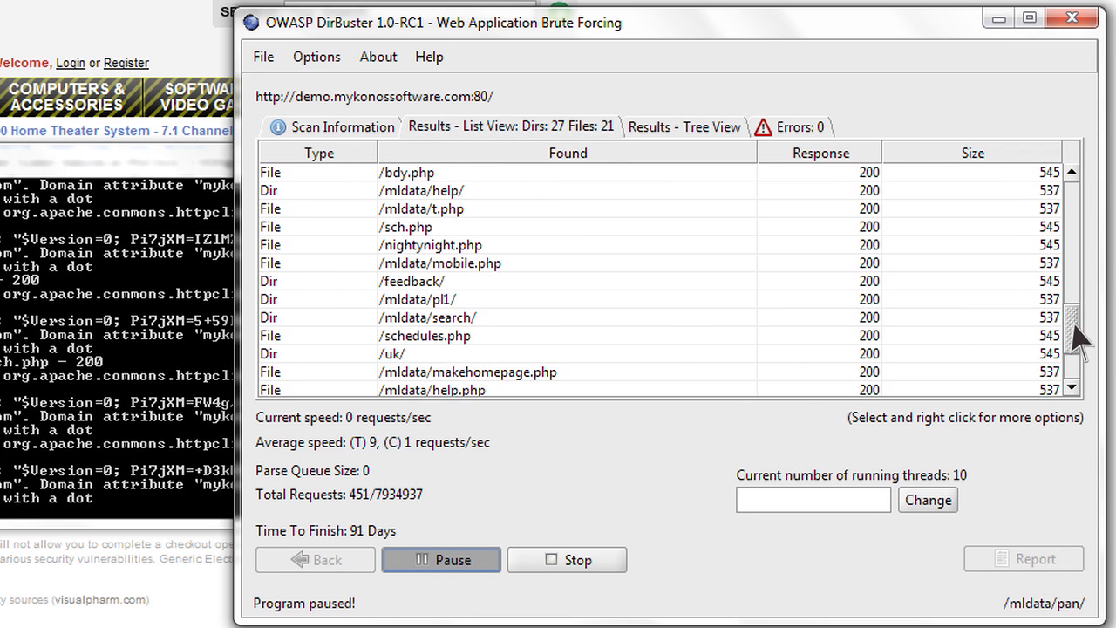
scroll("down", 3)
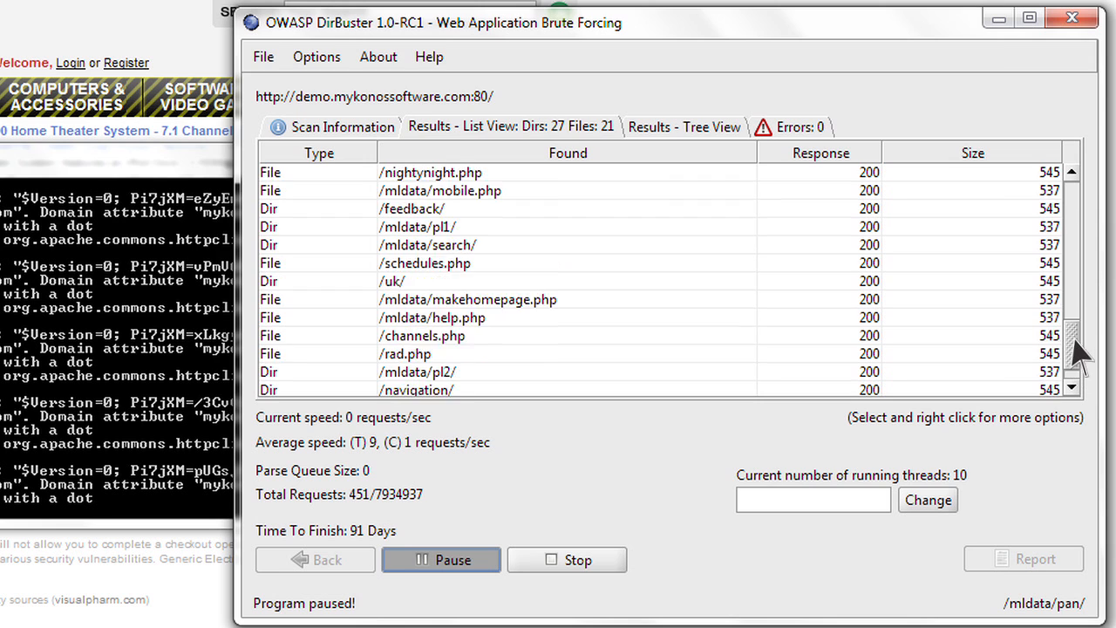
scroll("up", 3)
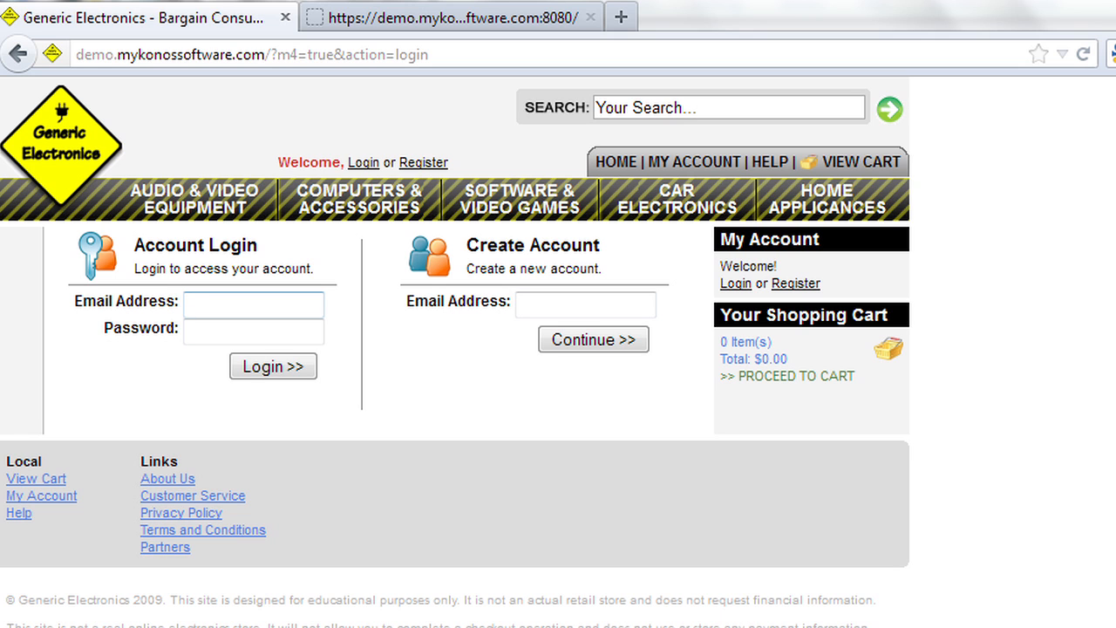
- Sign in as the 'innocen' victim account and dismiss Firefox's Remember Password prompt
type("innocen")
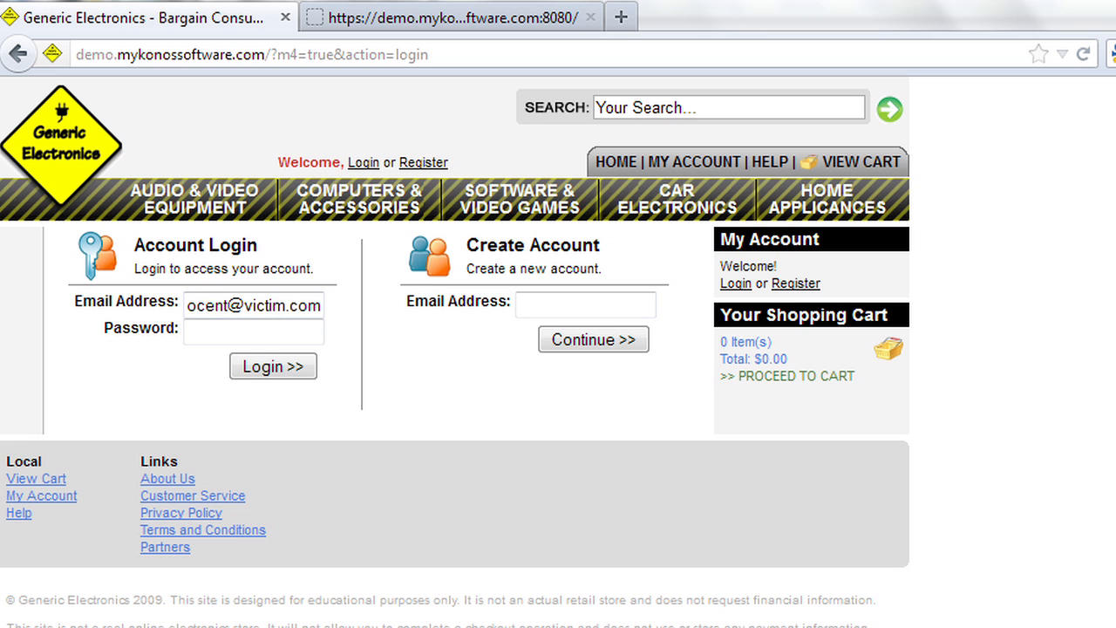
type("•")
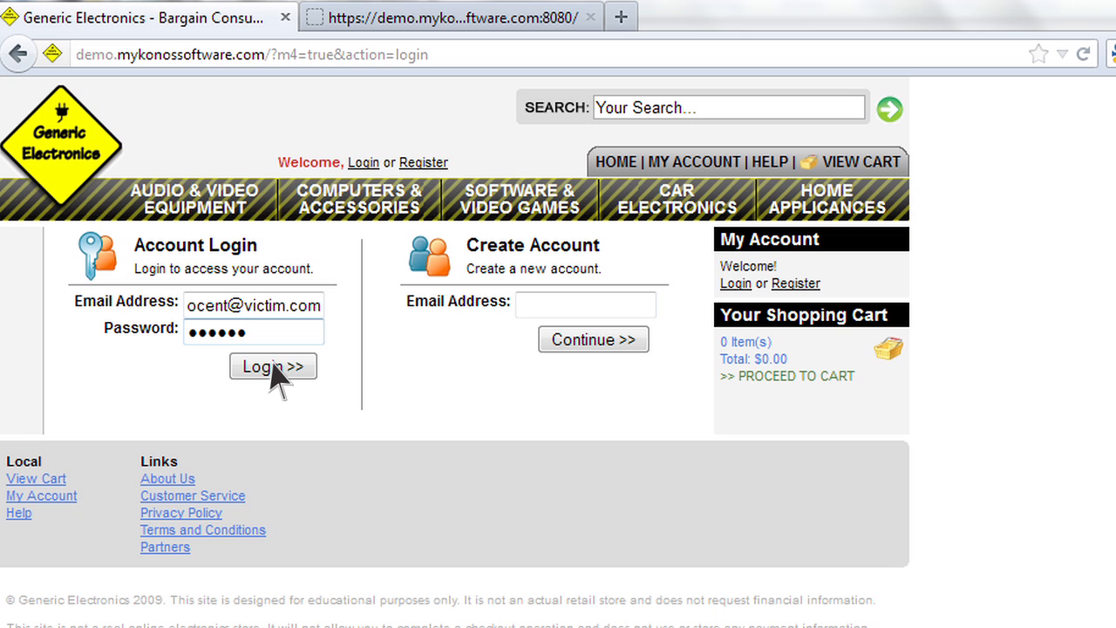
left_click(272, 365)
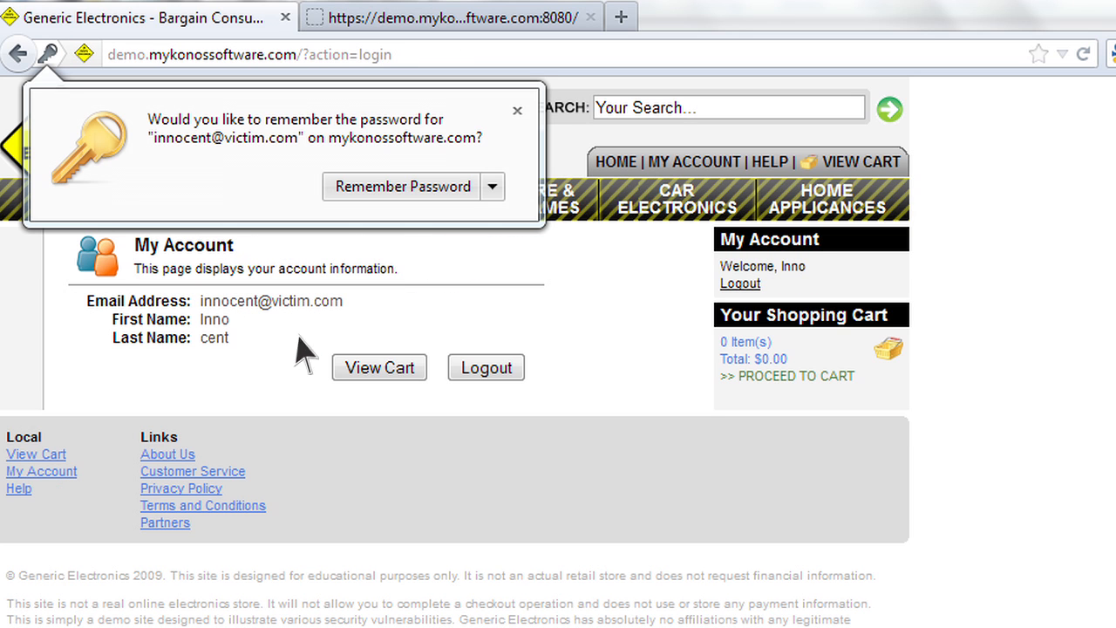
left_click(517, 111)
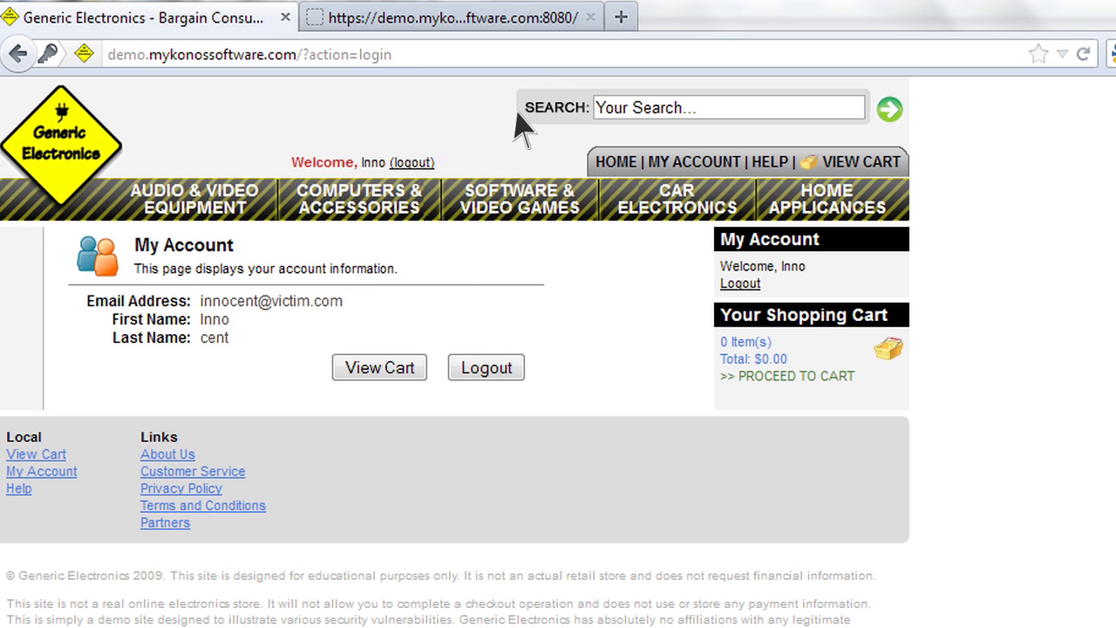
mouse_move(500, 372)
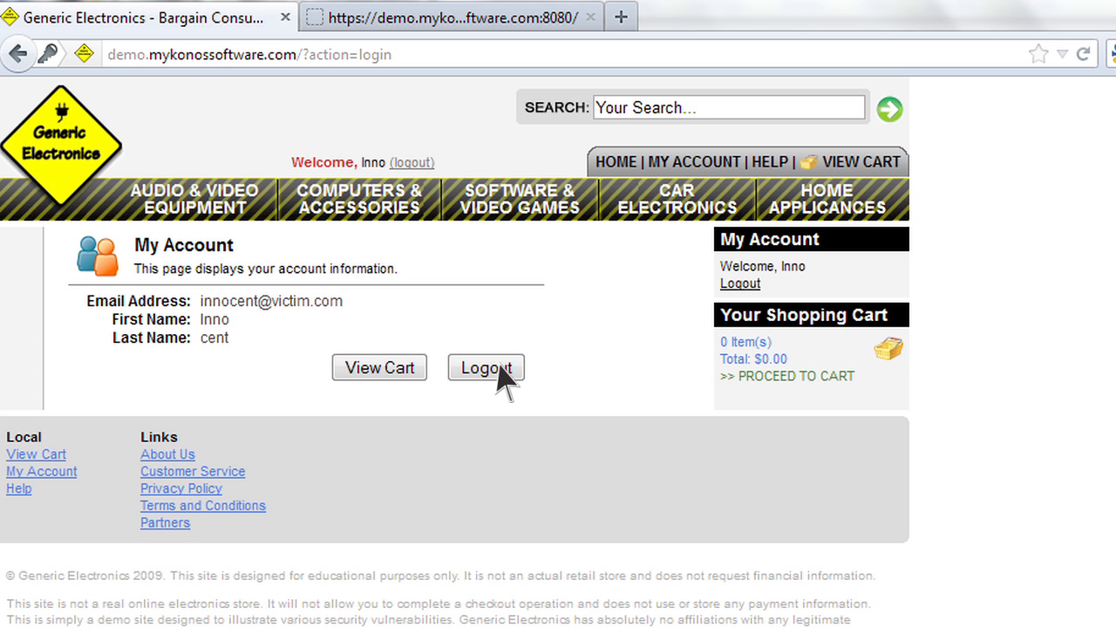
- Log out, bring up Firebug's Console and scroll the editor to the singleUserScan password list
left_click(485, 366)
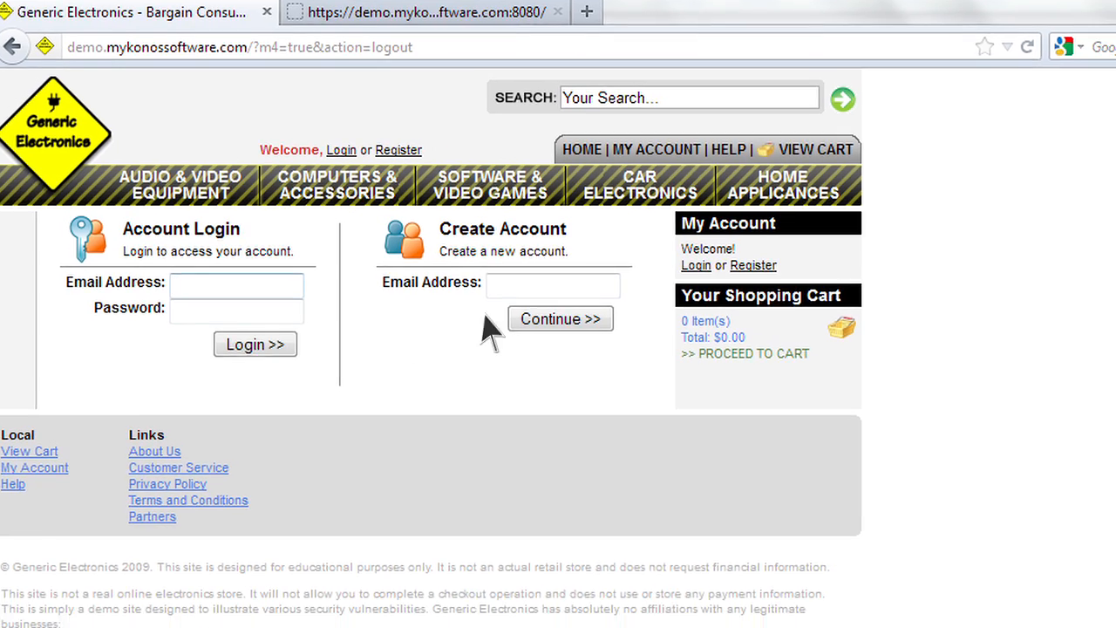
key("F12")
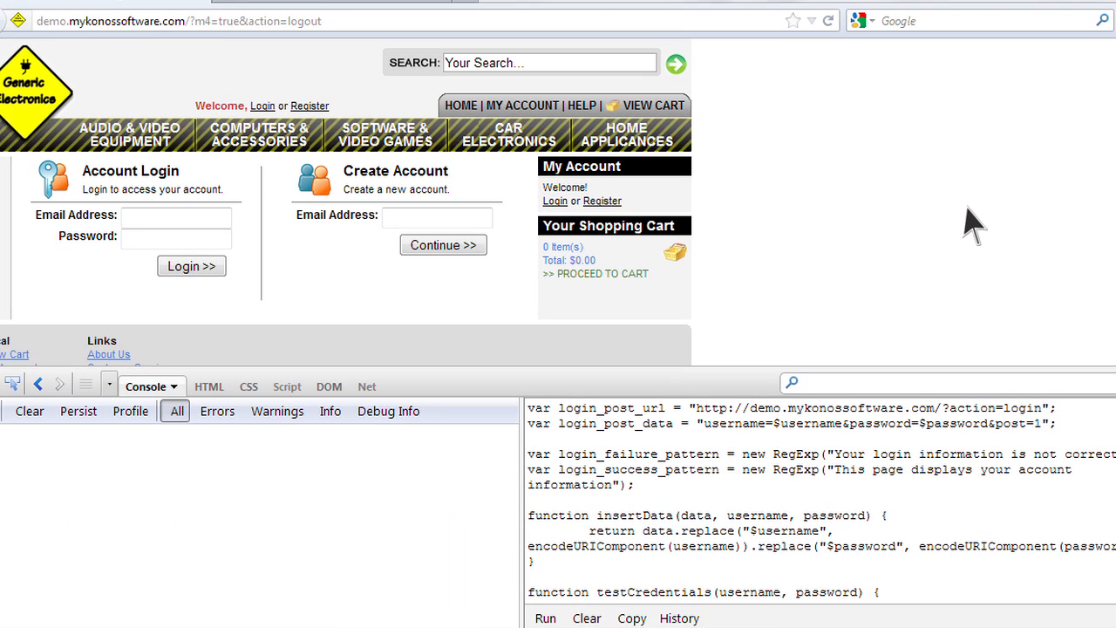
left_click(176, 216)
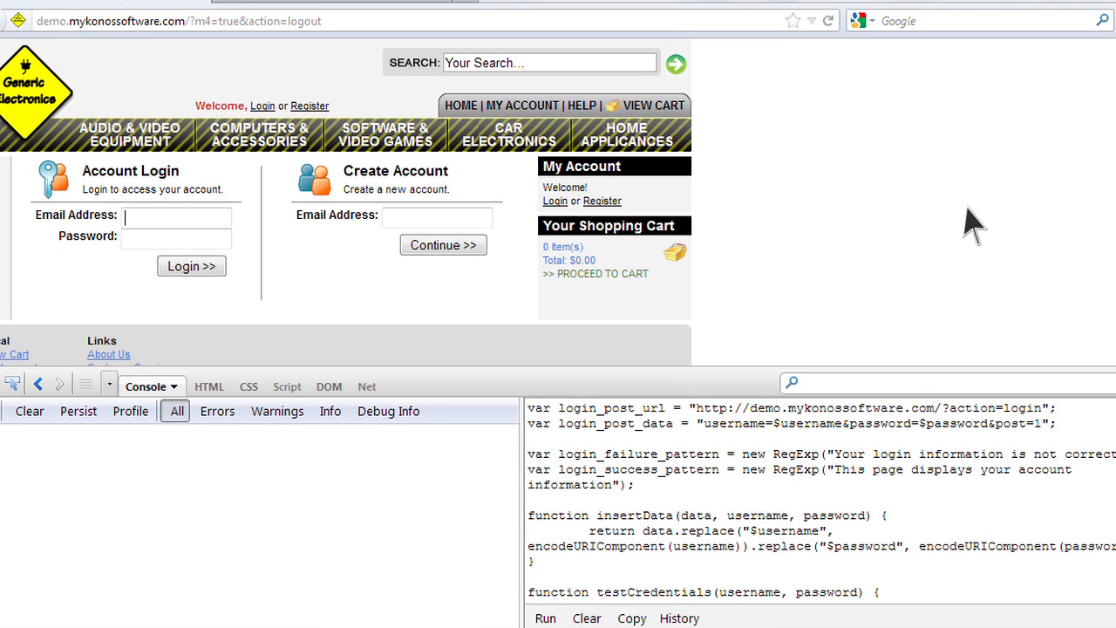
scroll("down", 3)
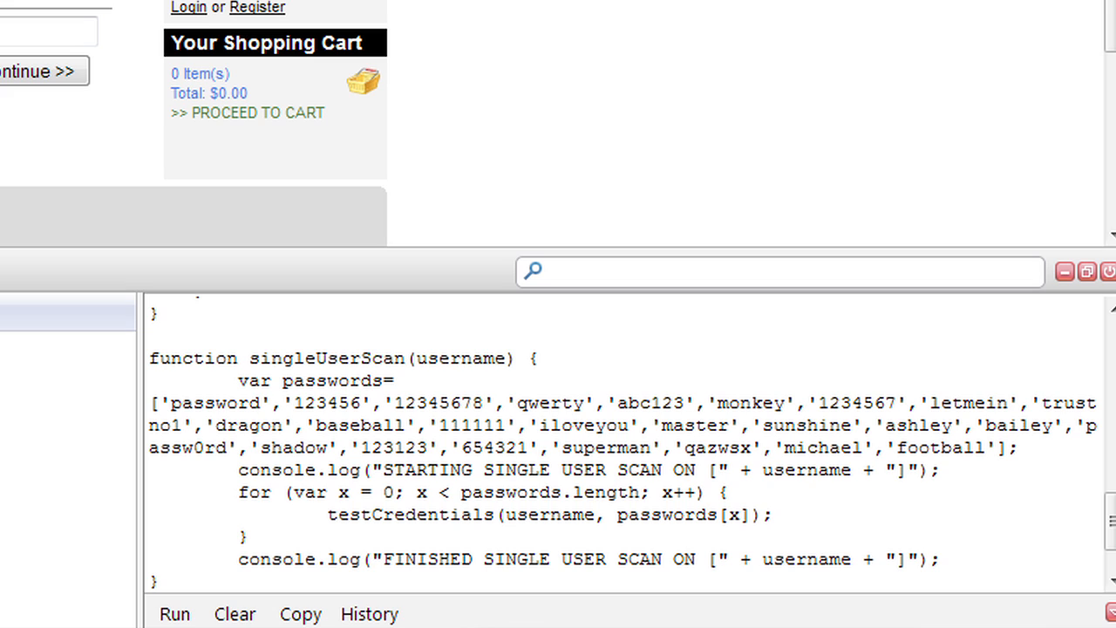
double_click(179, 402)
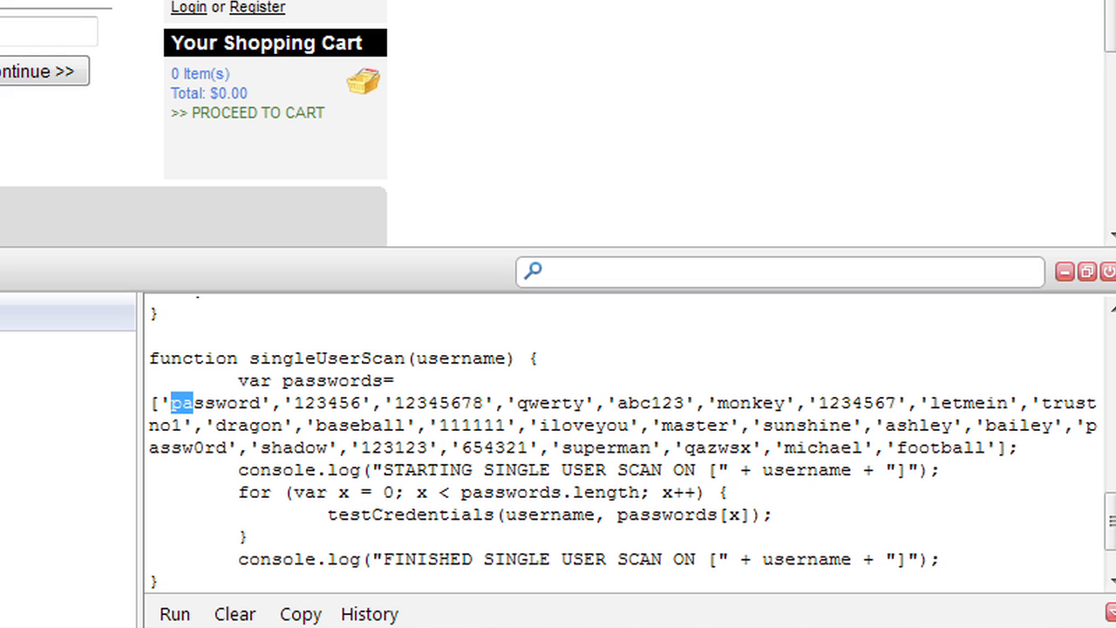
double_click(649, 402)
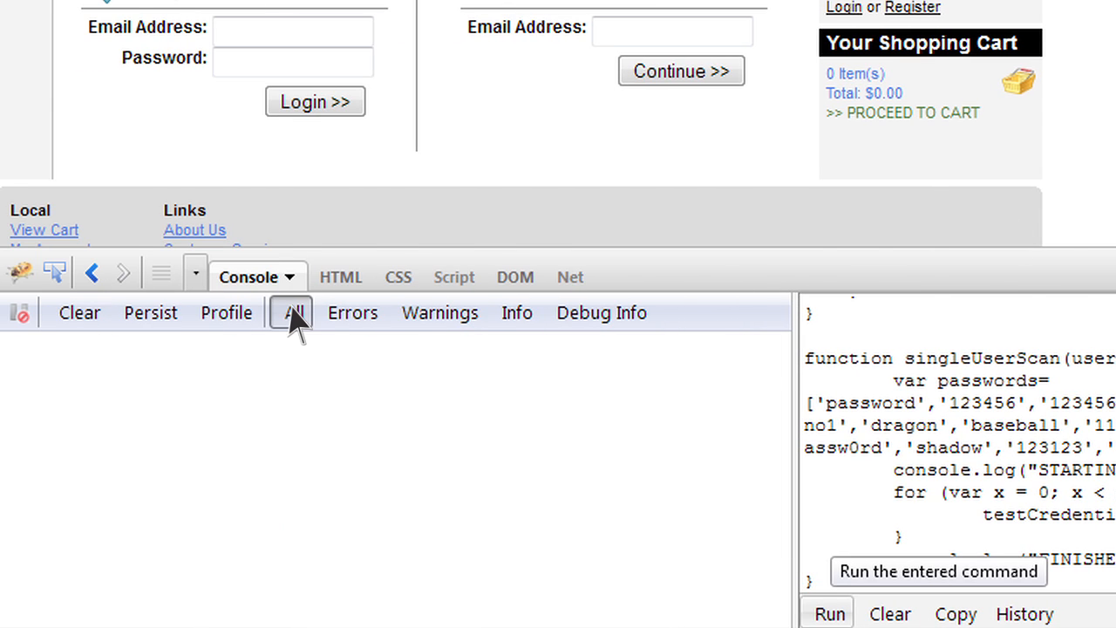
- Run the singleUserScan script and scroll through the logged rejected and blocked POST attempts
left_click(827, 613)
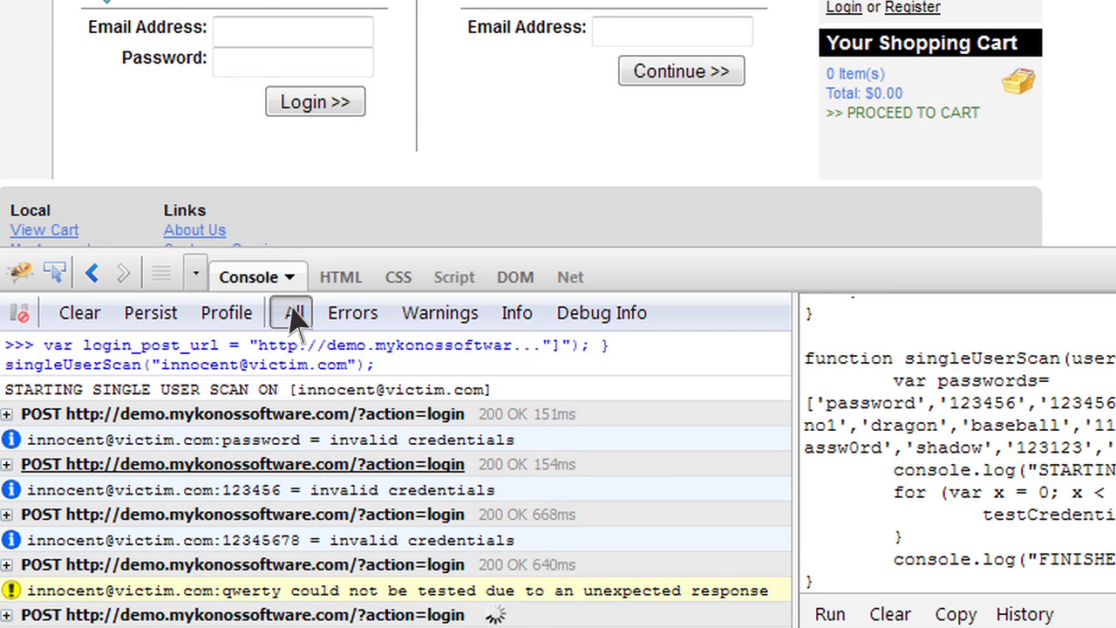
scroll("down", 3)
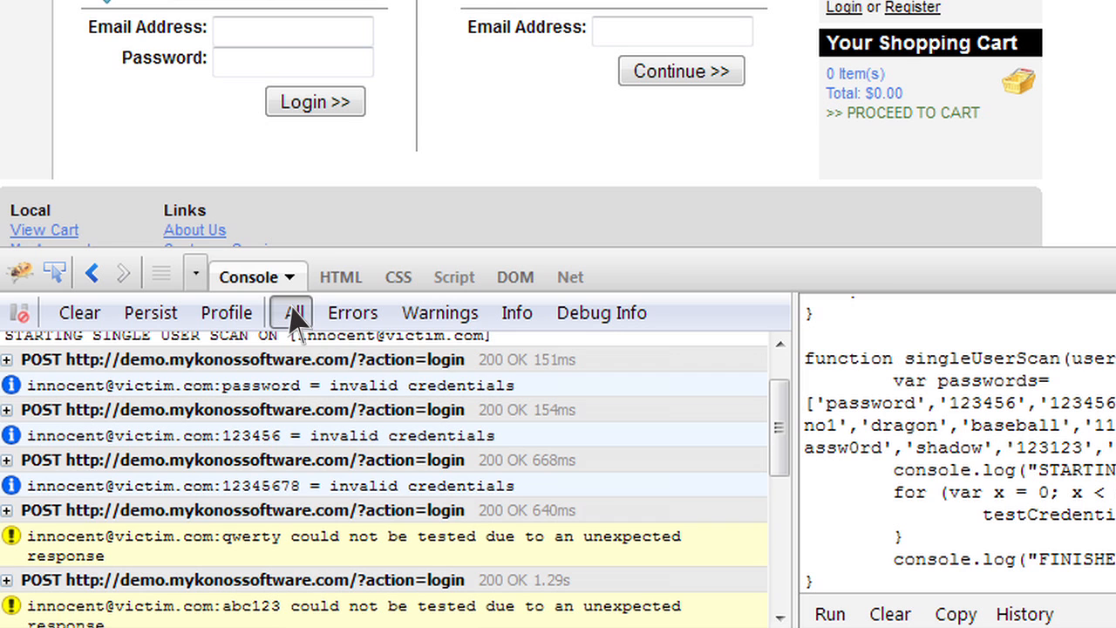
scroll("down", 3)
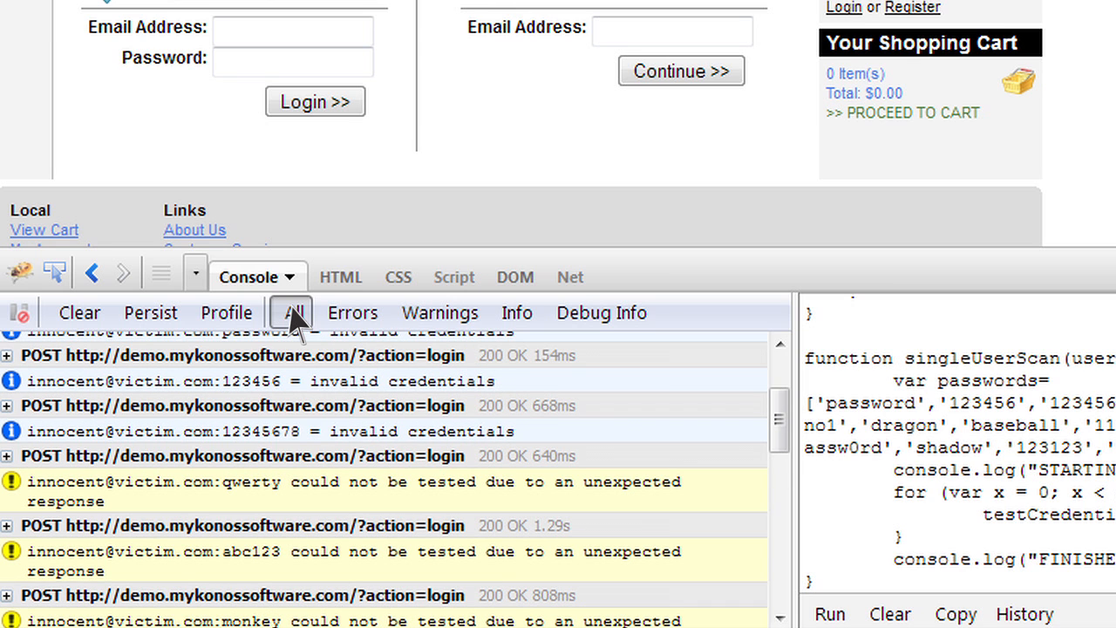
scroll("down", 3)
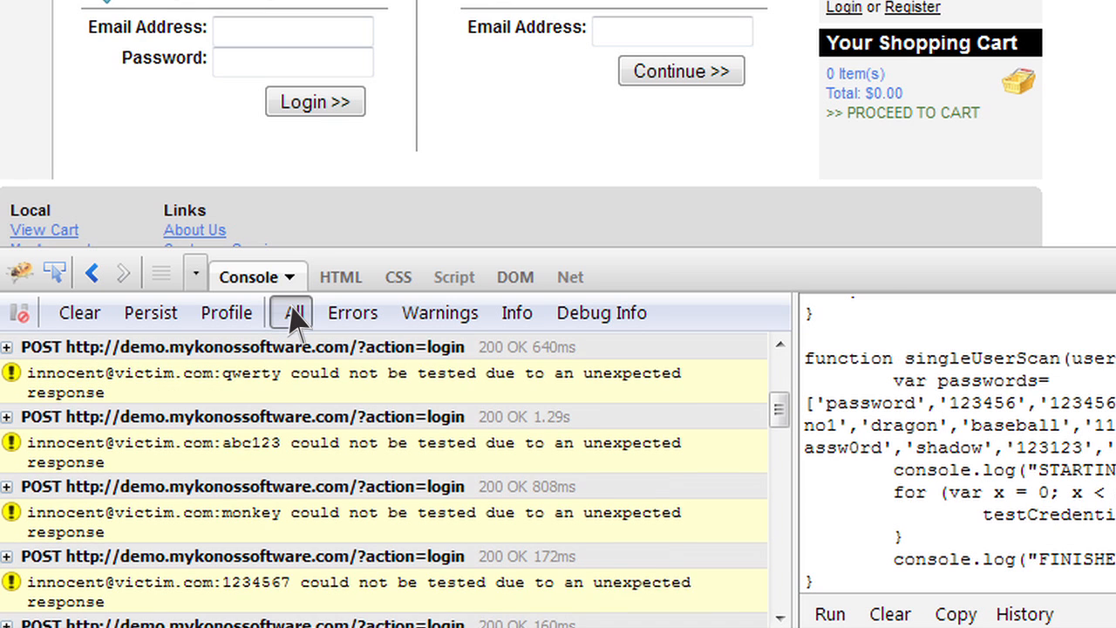
scroll("down", 3)
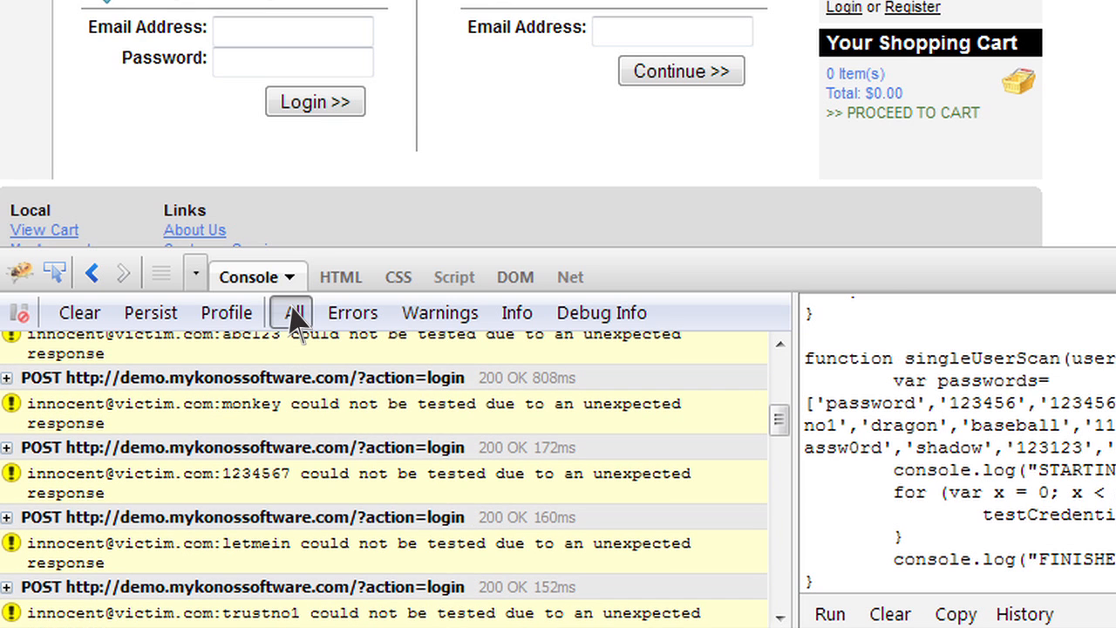
scroll("down", 3)
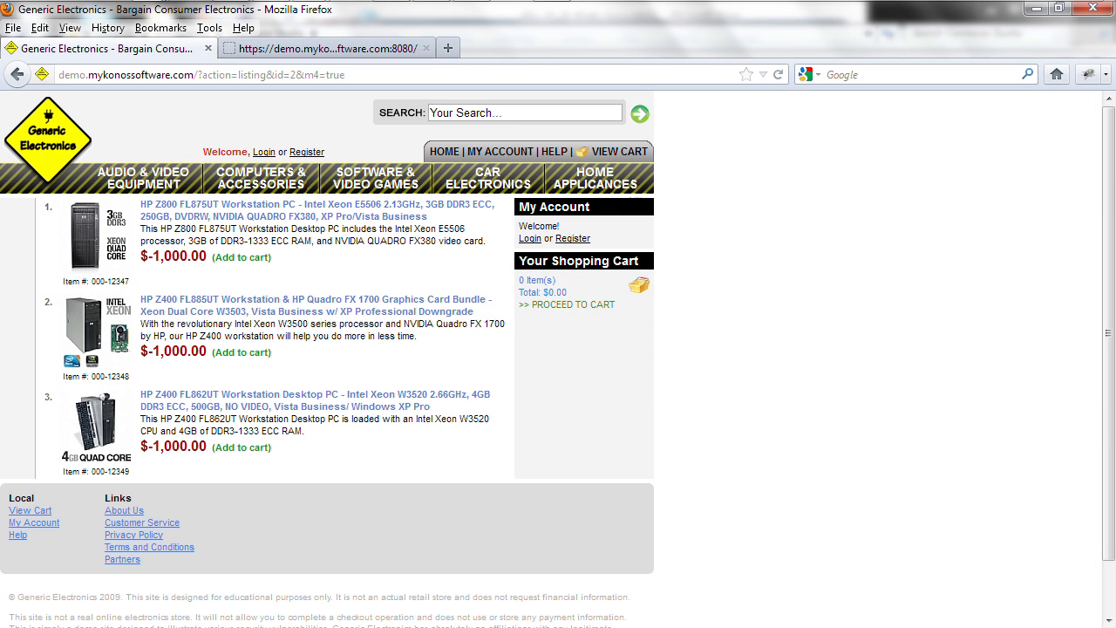
mouse_move(264, 151)
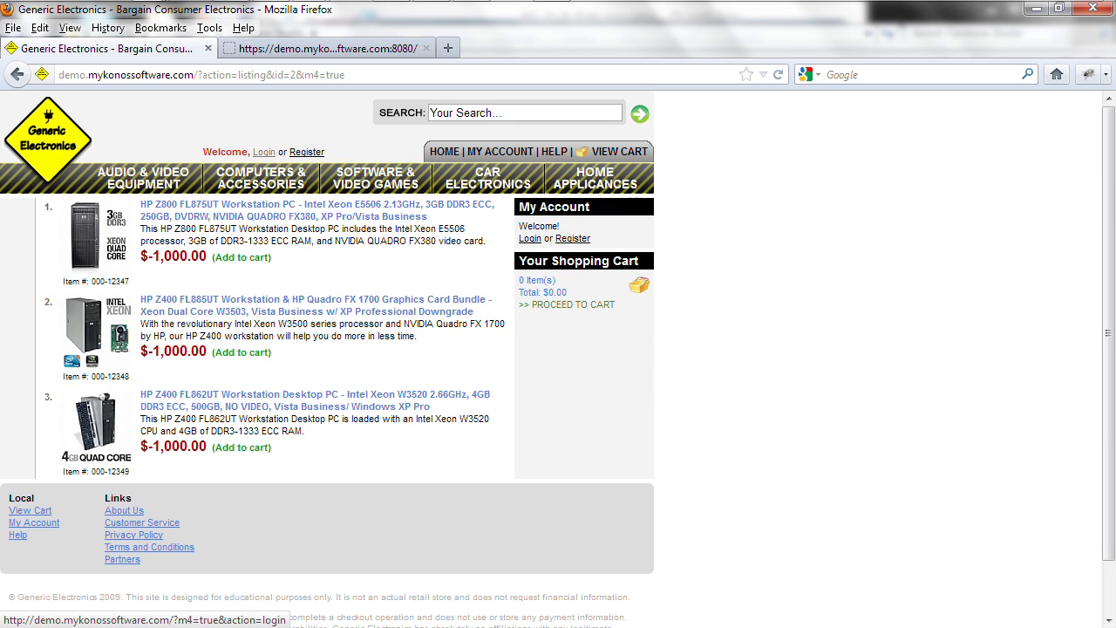
- Return to Account Login and submit the victim's correct password manually
left_click(264, 151)
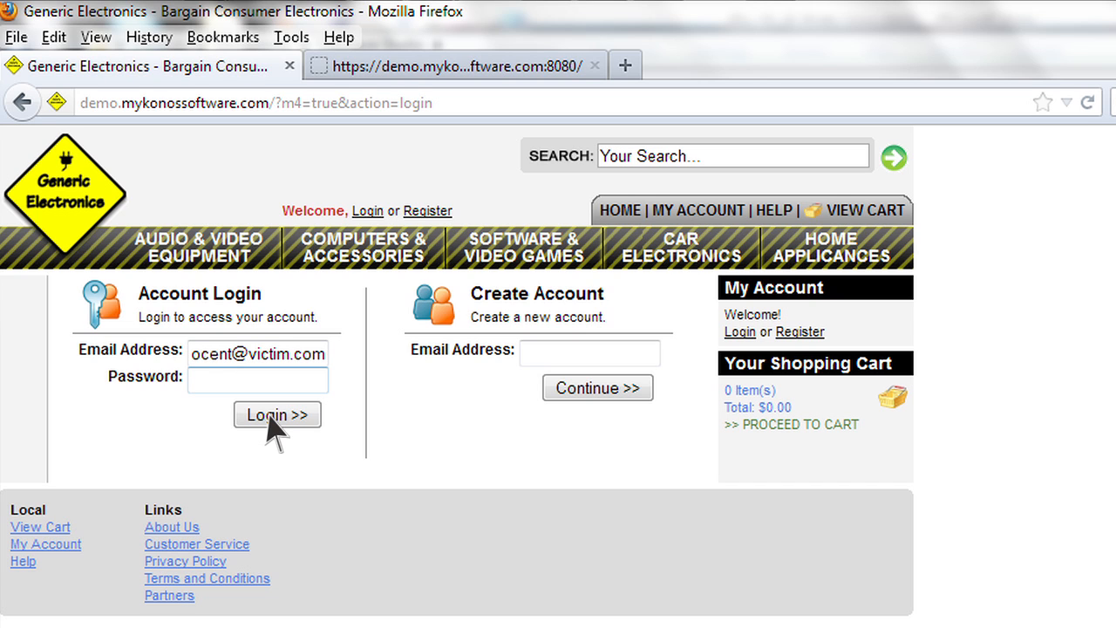
left_click(257, 380)
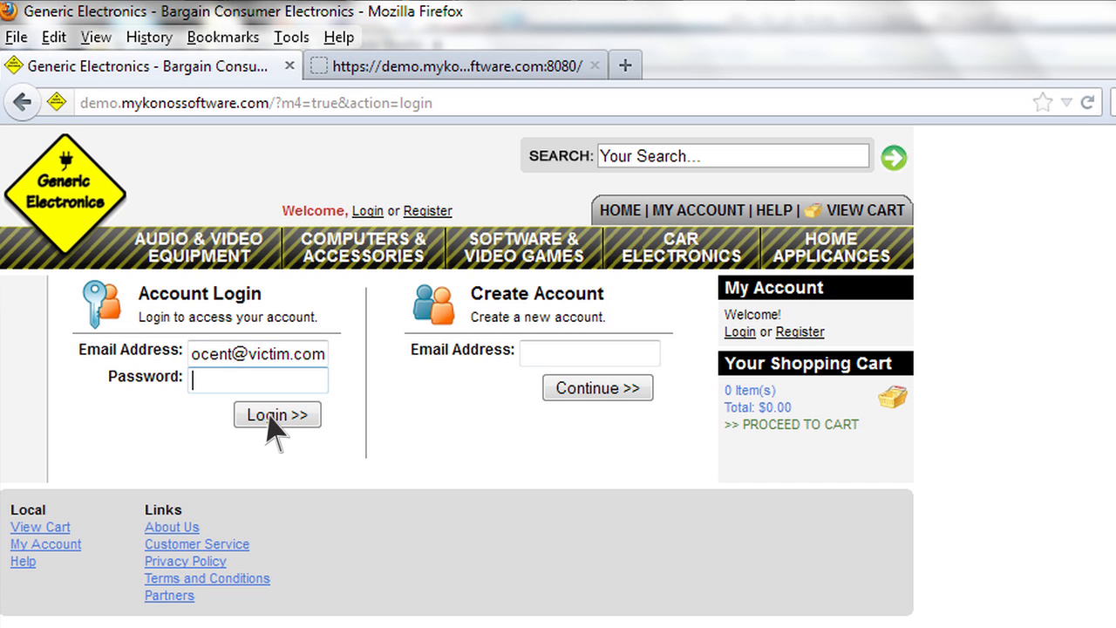
type("••")
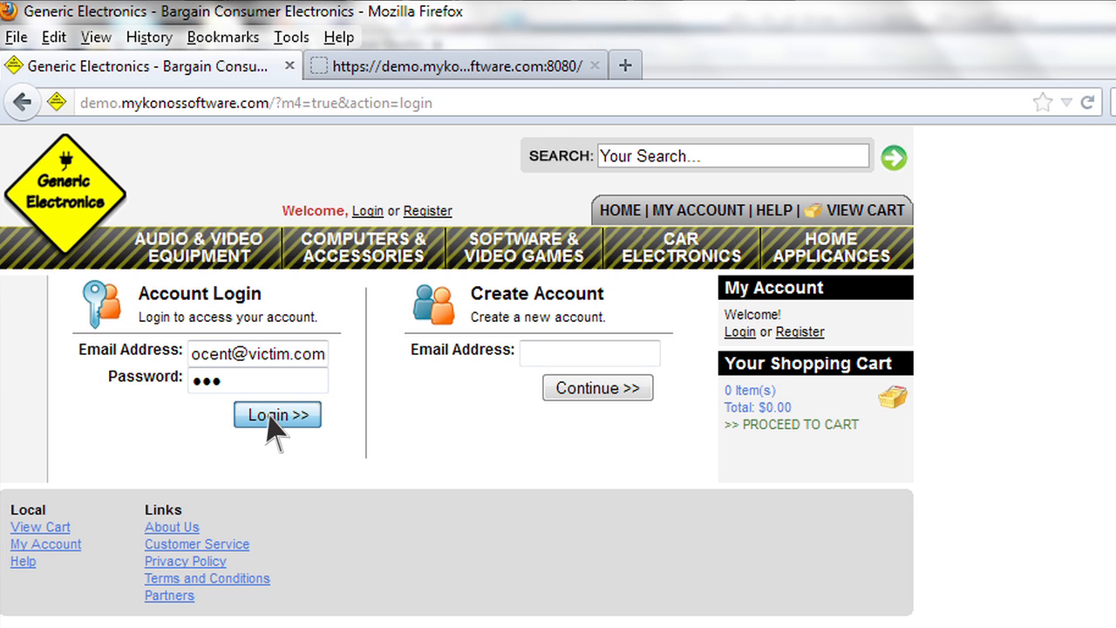
left_click(277, 414)
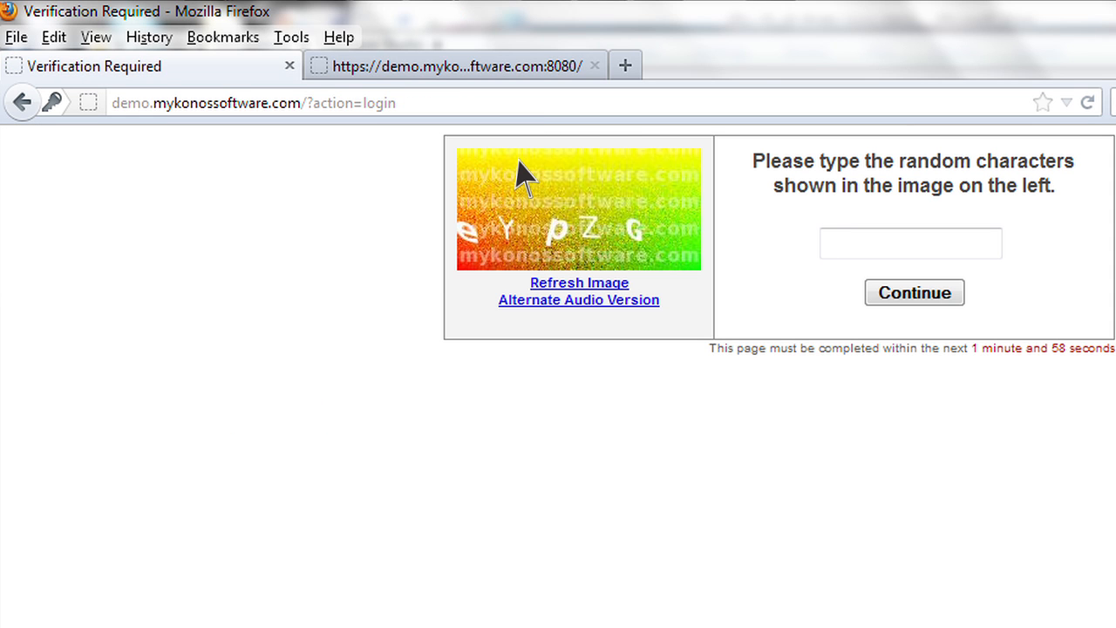
- Answer the CAPTCHA with 'eYpZG' and continue back to the login page, which reports incorrect login
left_click(910, 243)
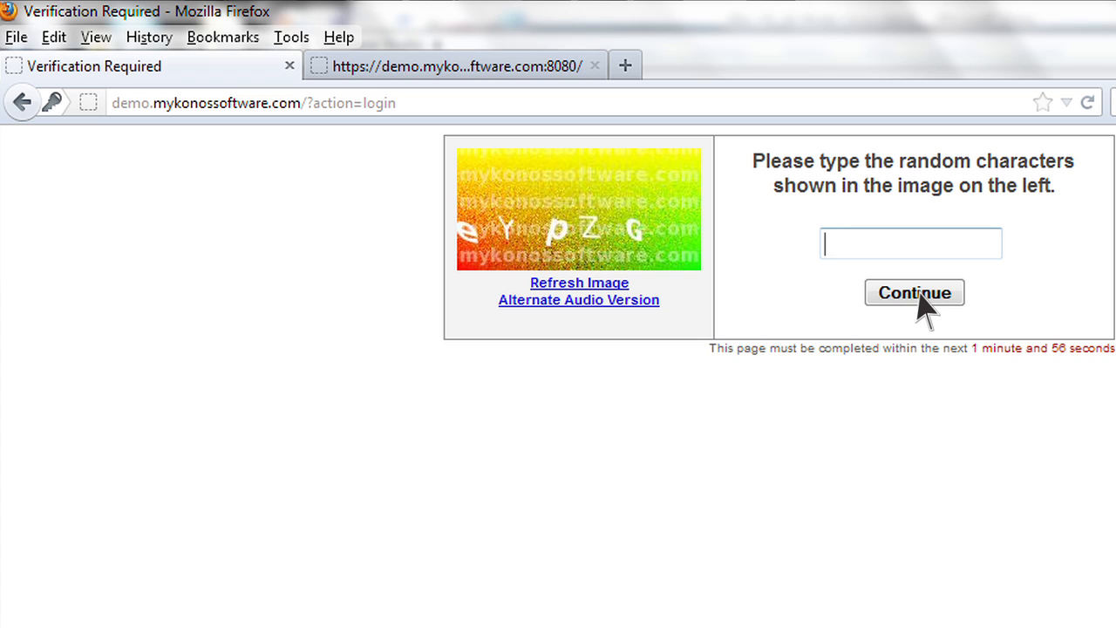
type("eY")
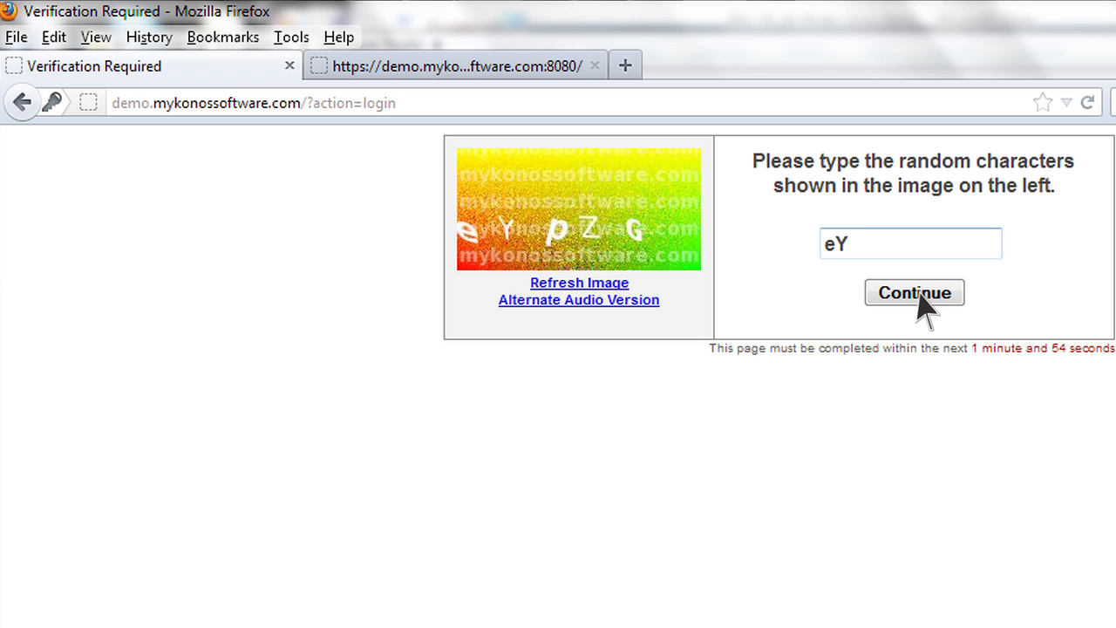
type("pZ")
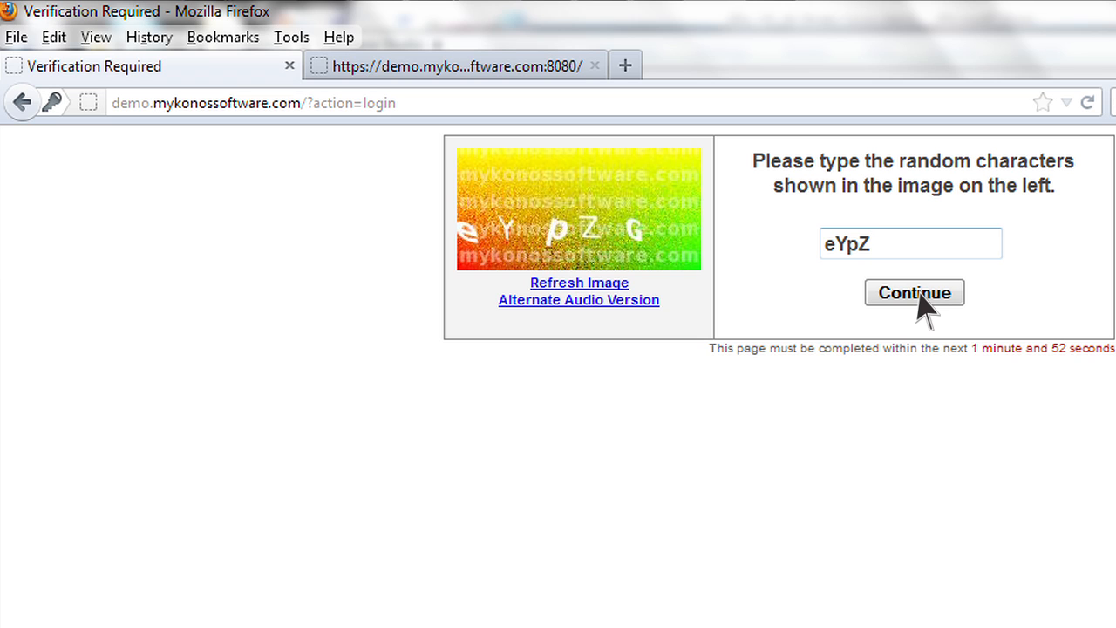
type("G")
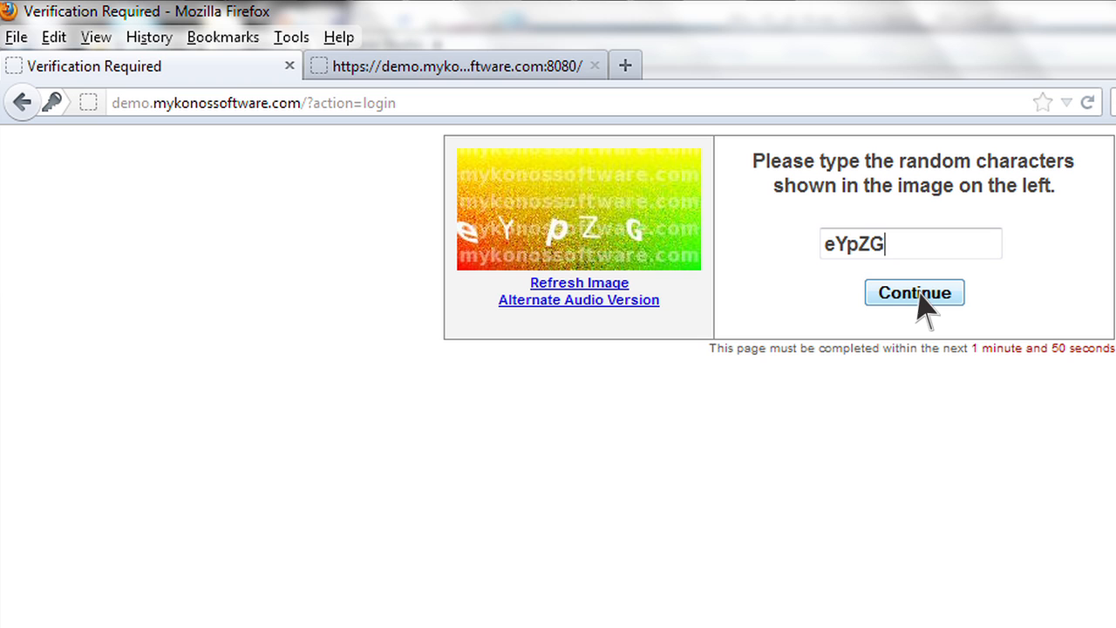
left_click(913, 292)
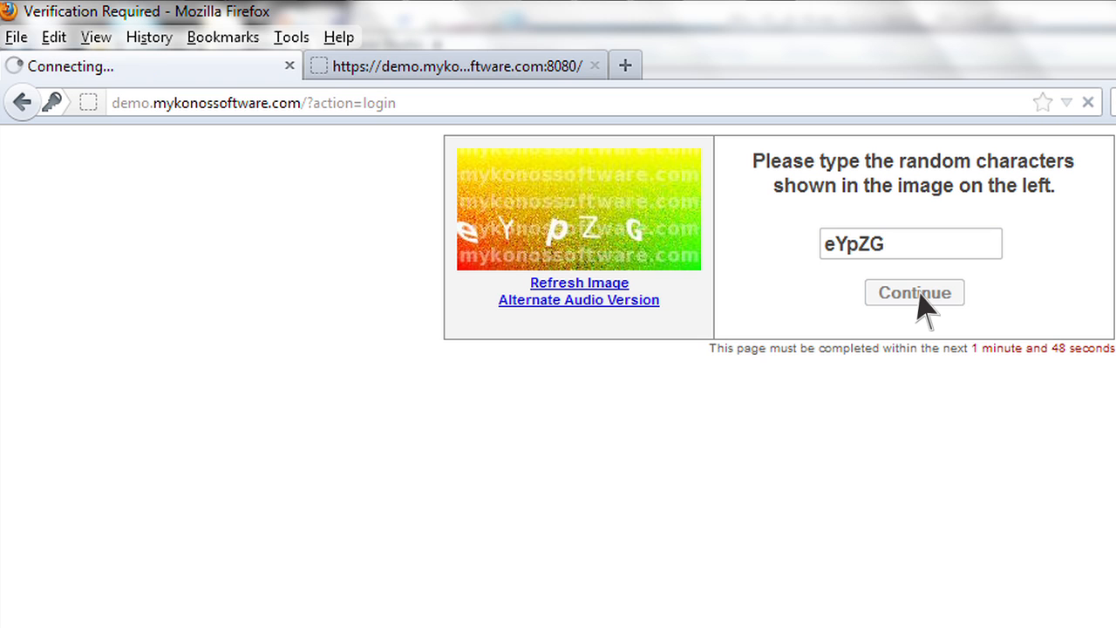
left_click(914, 292)
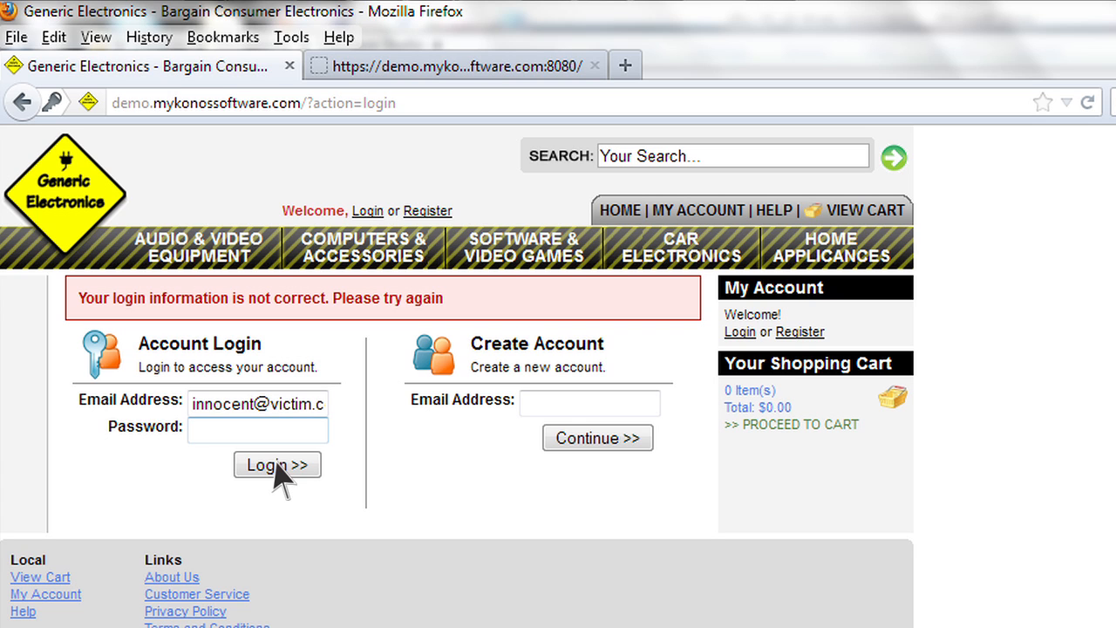
- Retry the login, answer the new CAPTCHA 'T66RMN' and reach the incorrect-login error again
type("•")
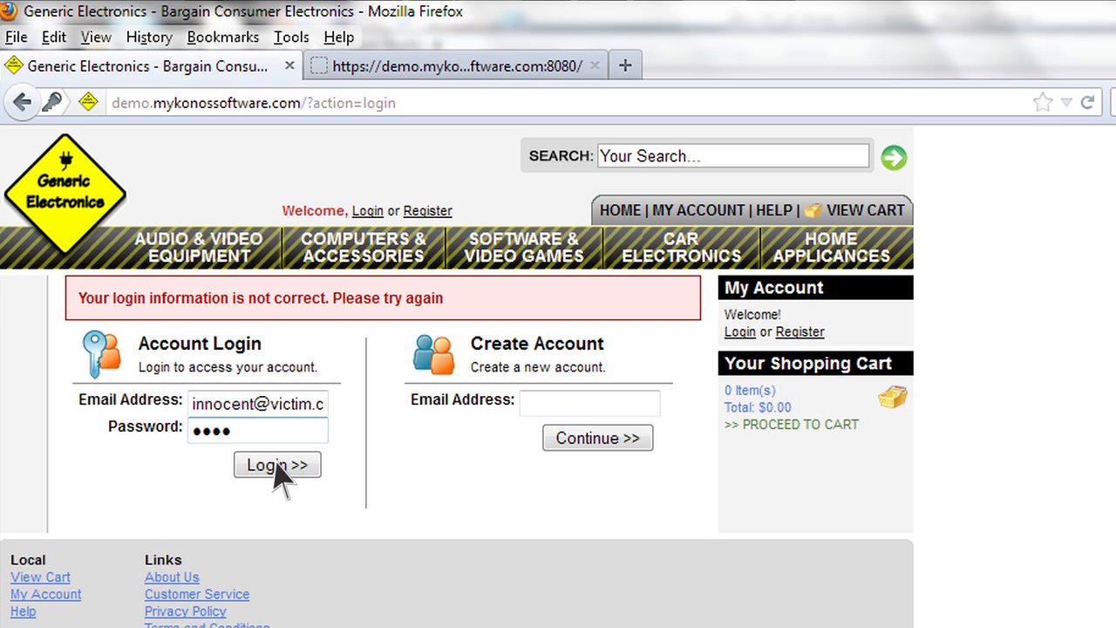
left_click(277, 463)
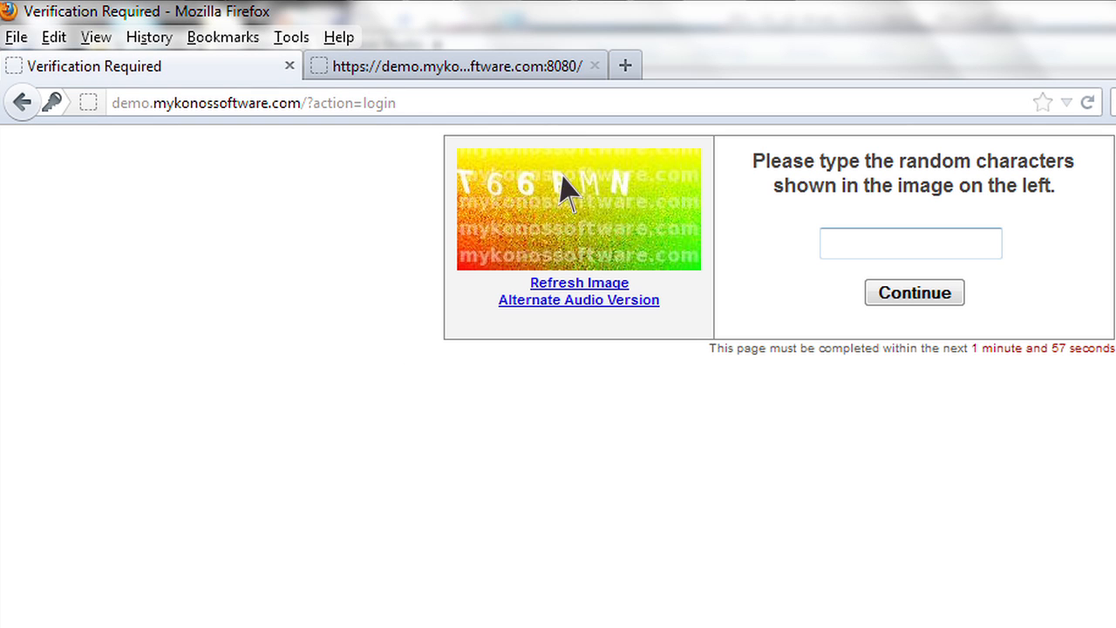
type("T")
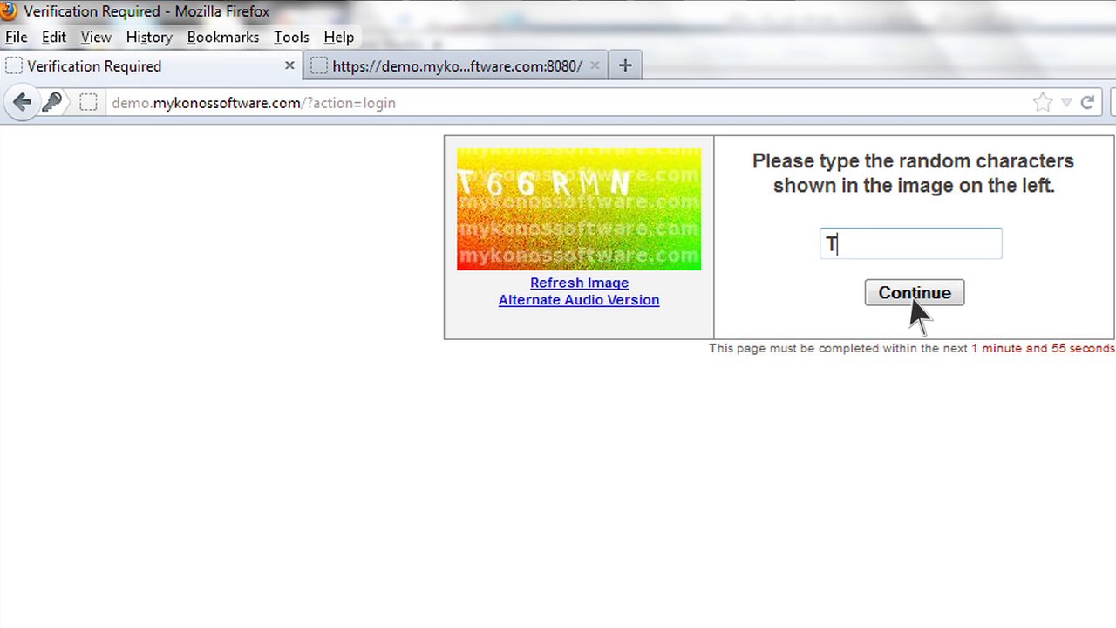
type("66")
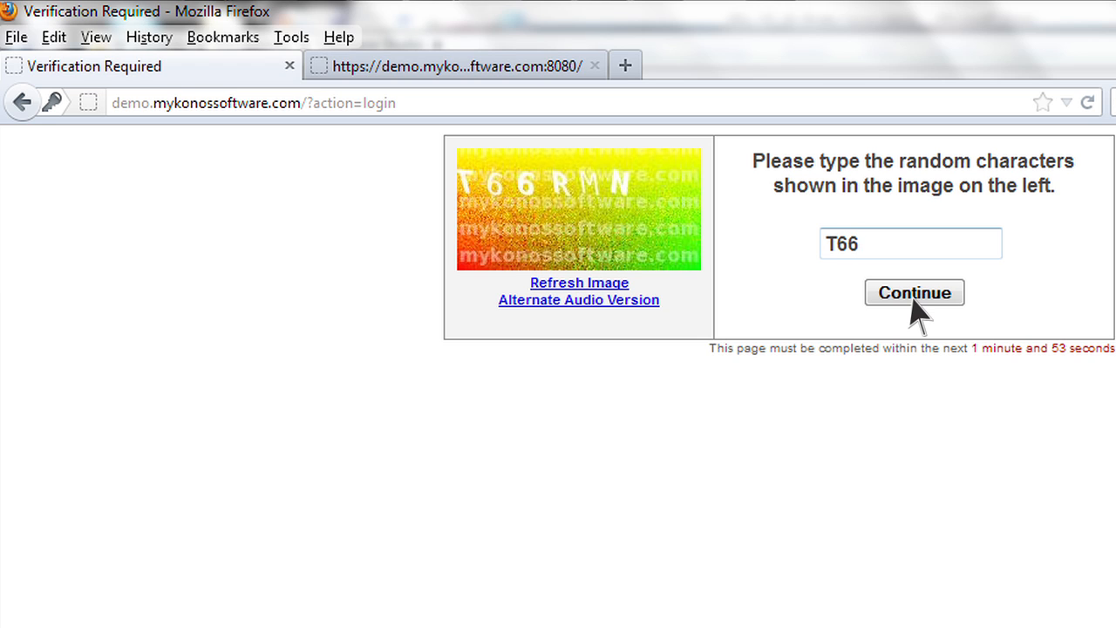
type("RM")
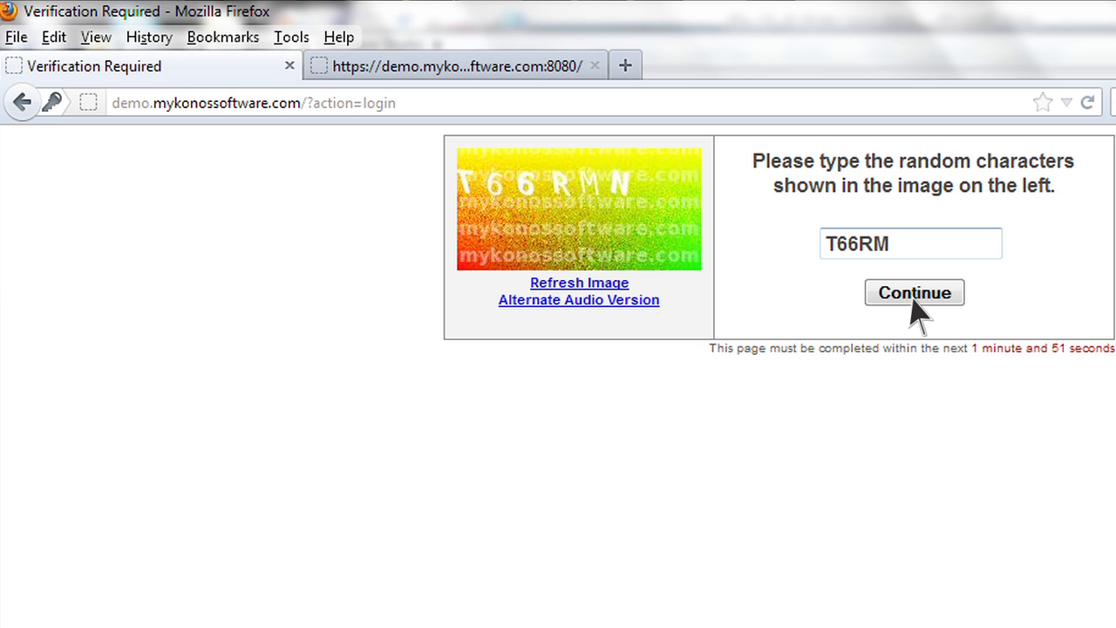
type("N")
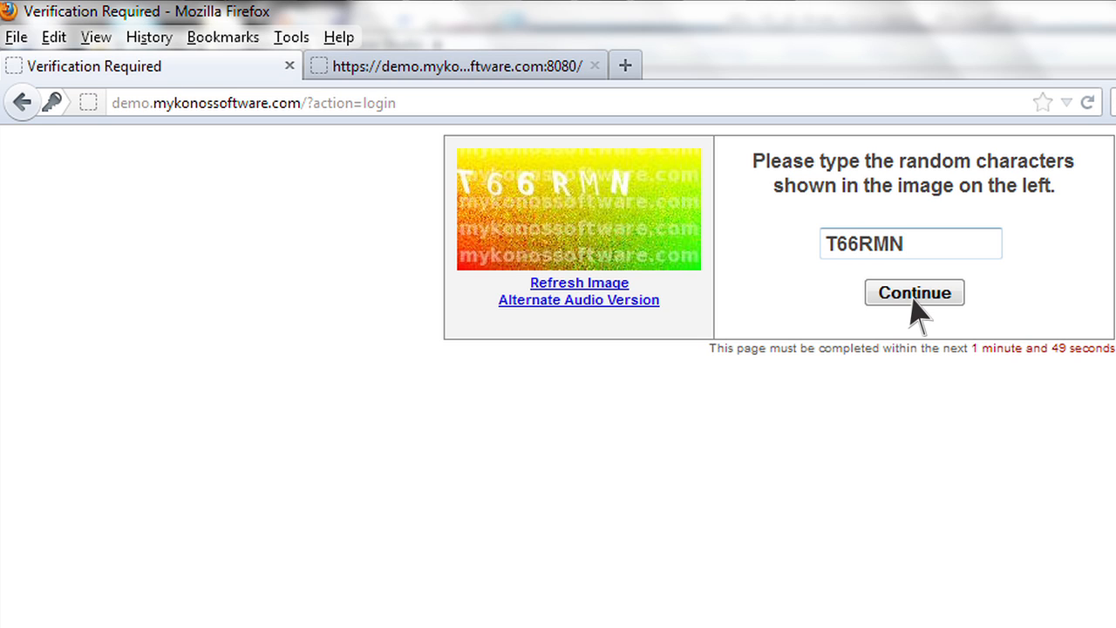
left_click(914, 292)
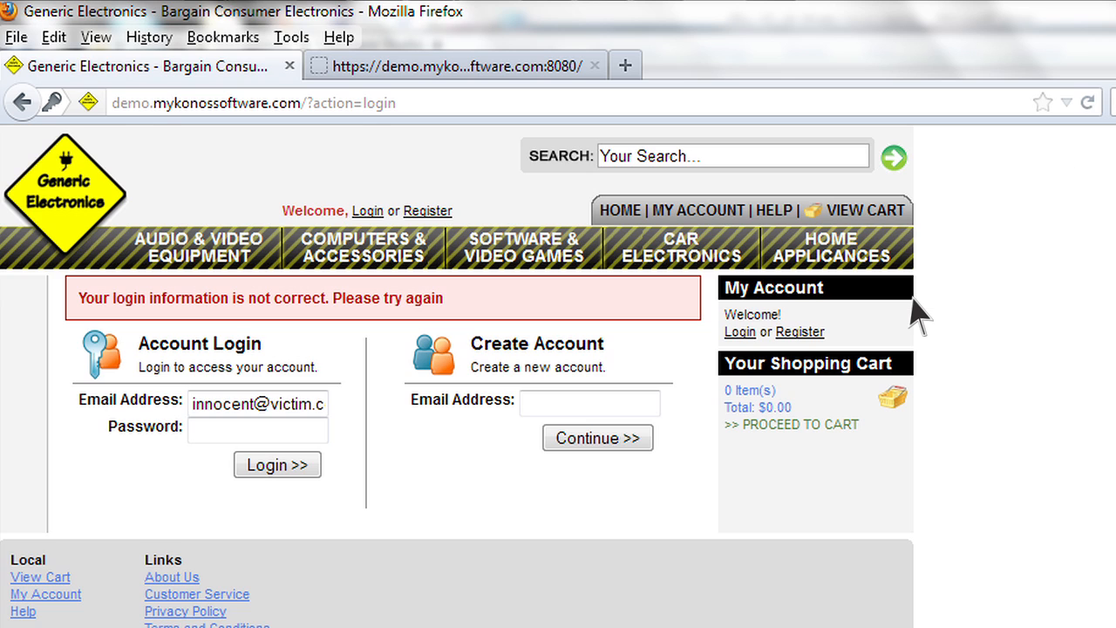
mouse_move(823, 340)
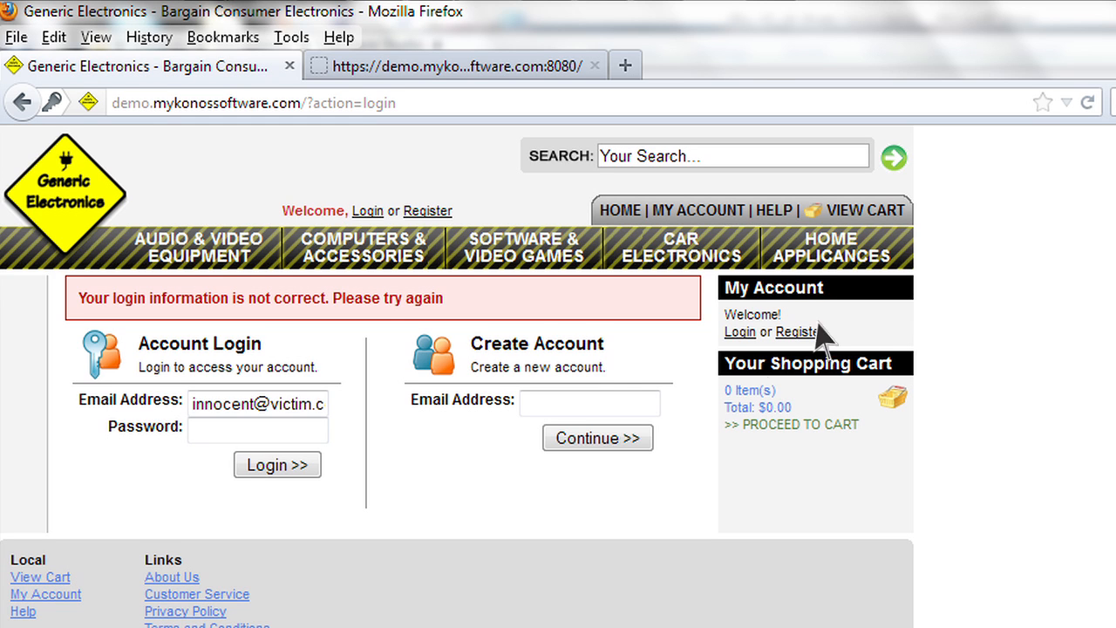
mouse_move(279, 475)
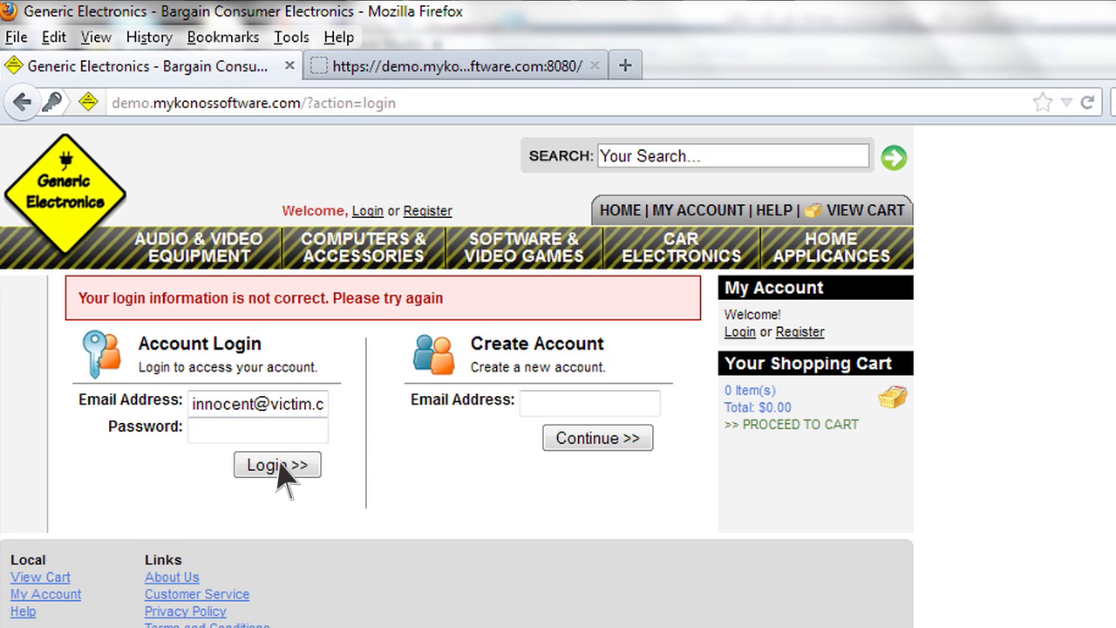
- Start re-entering the password for another login attempt
left_click(257, 429)
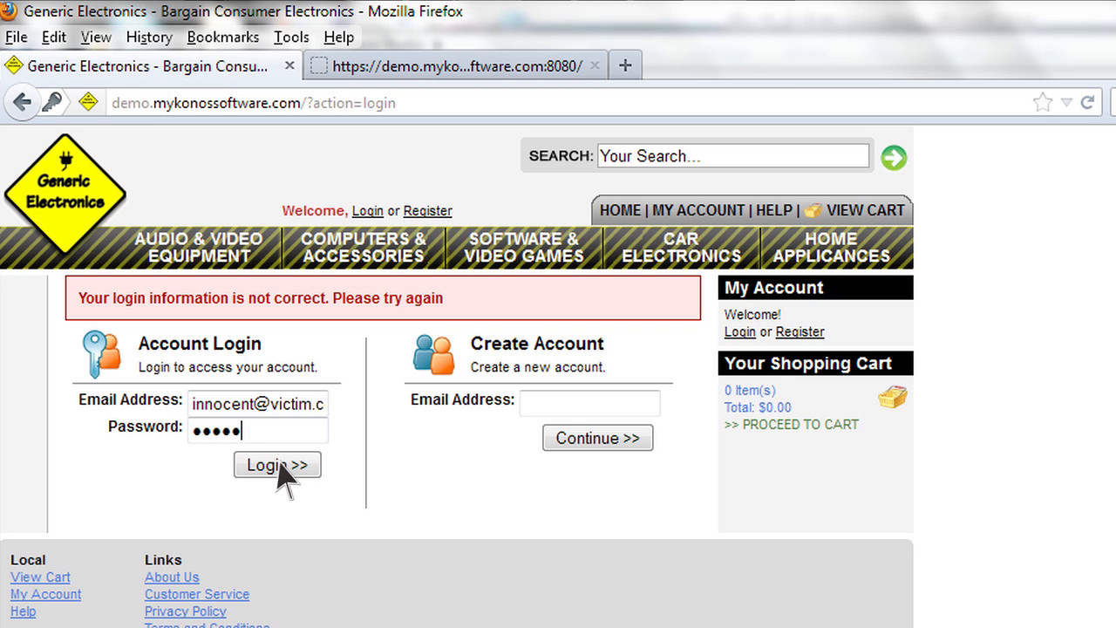
- Submit the full password, dismiss the save prompt, answer CAPTCHA 'bnrR8B' and get rejected as incorrect again
type("•")
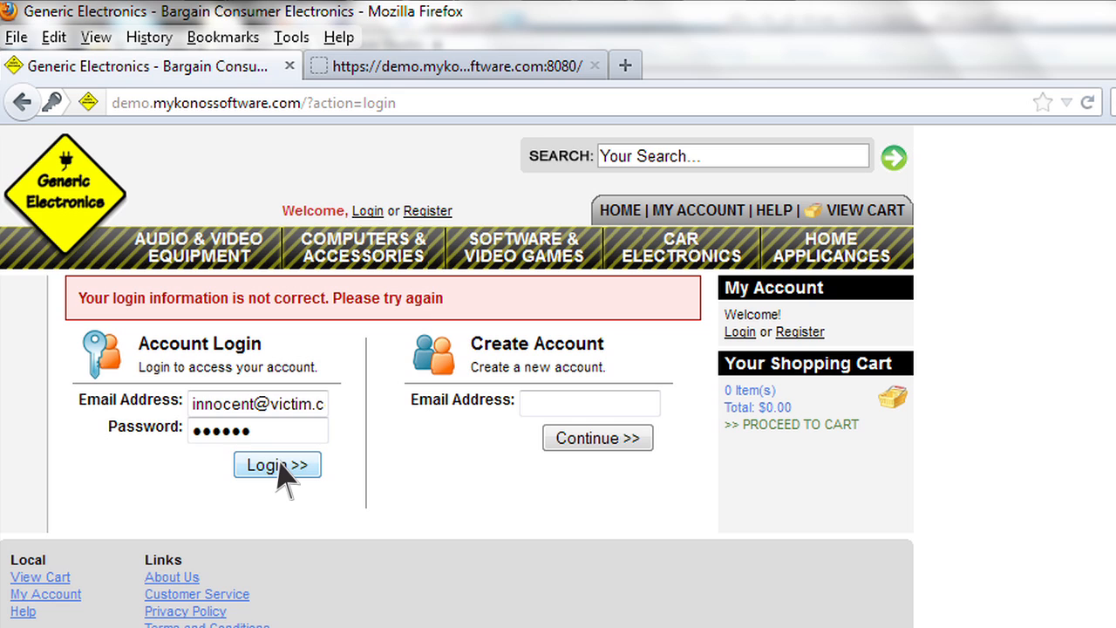
left_click(276, 464)
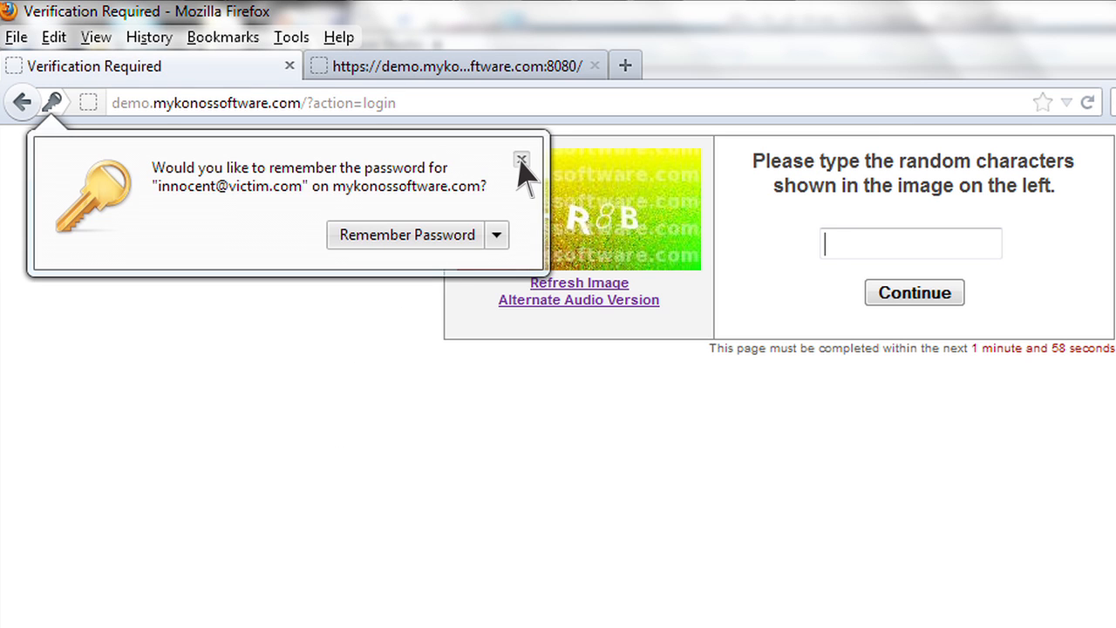
left_click(521, 161)
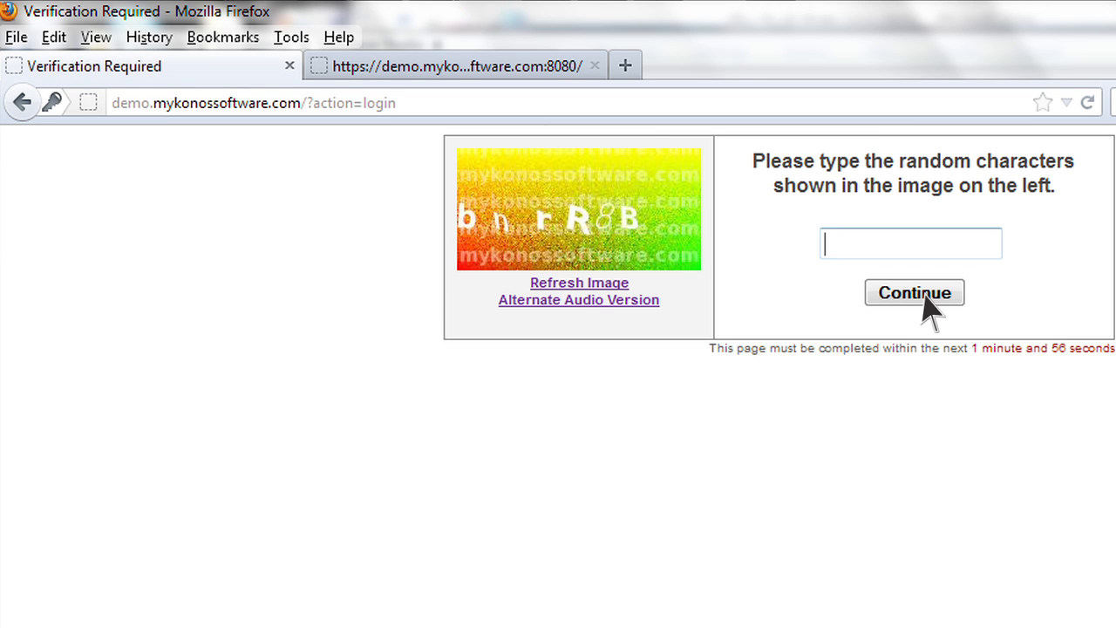
type("bn")
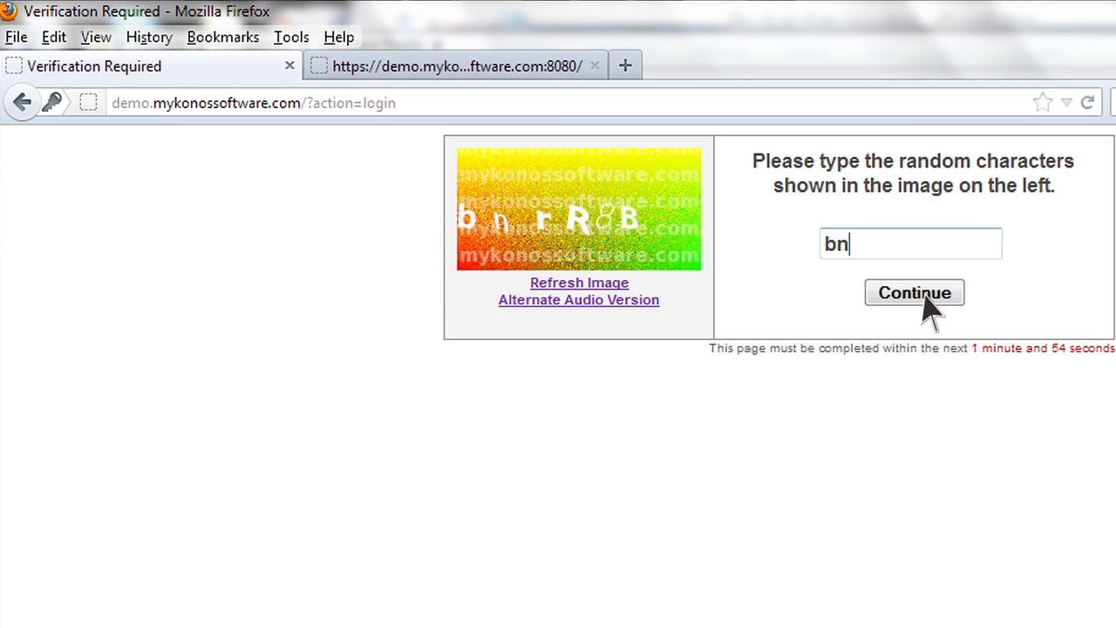
type("r")
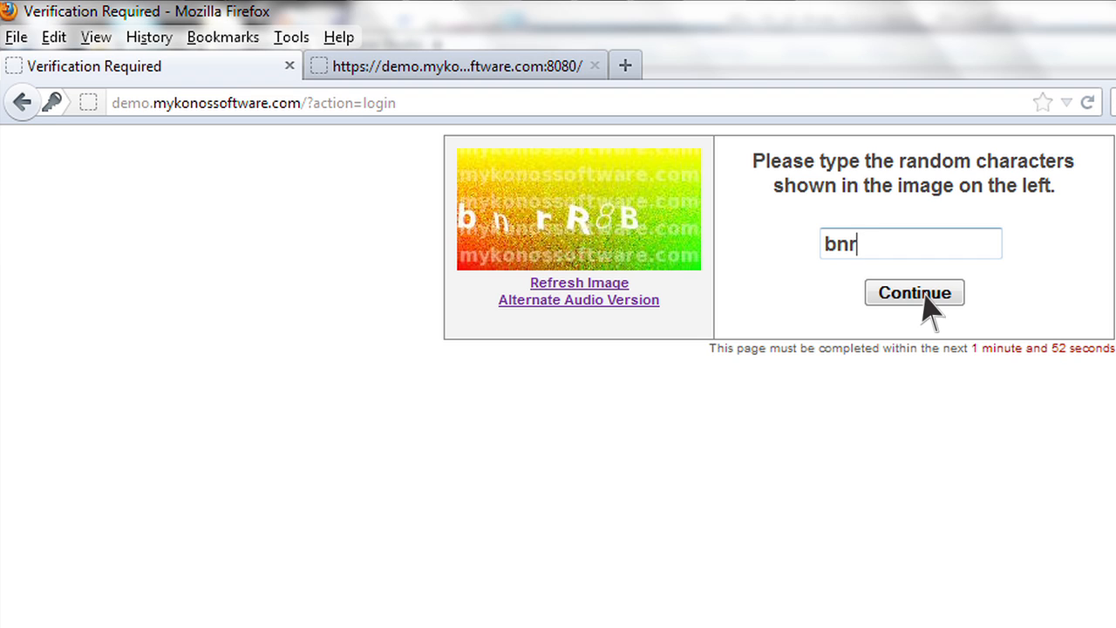
type("R8")
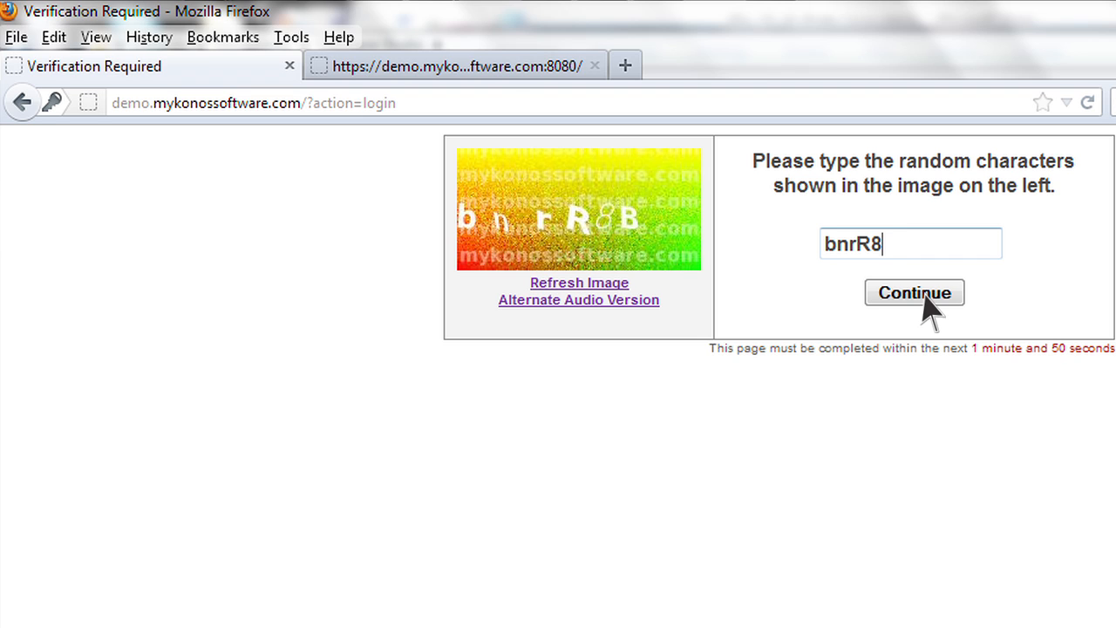
type("B")
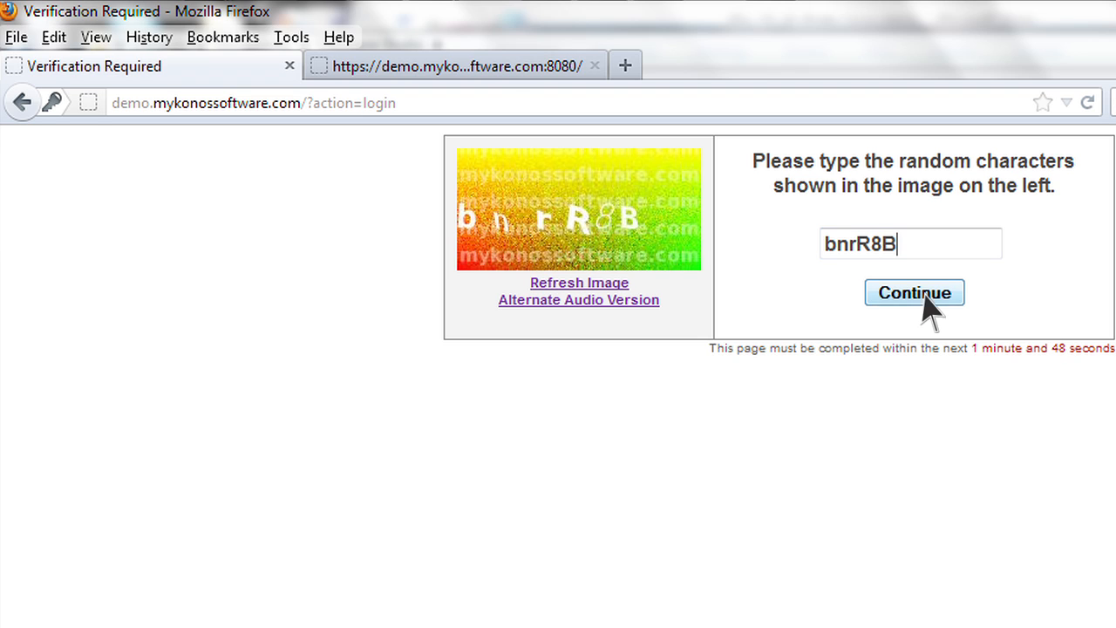
left_click(914, 292)
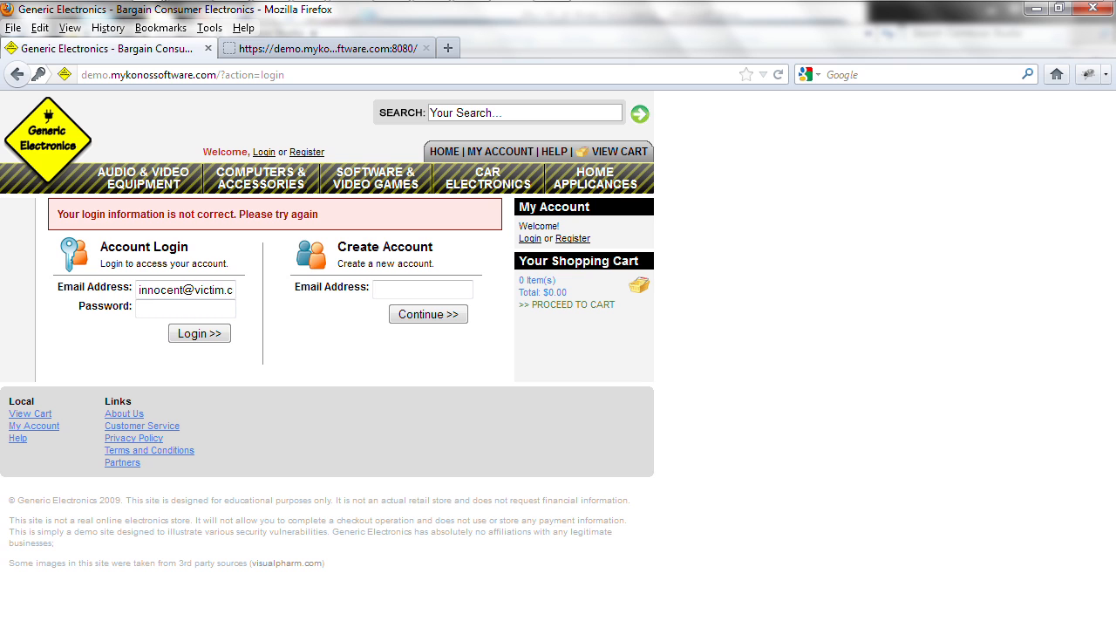
mouse_move(349, 66)
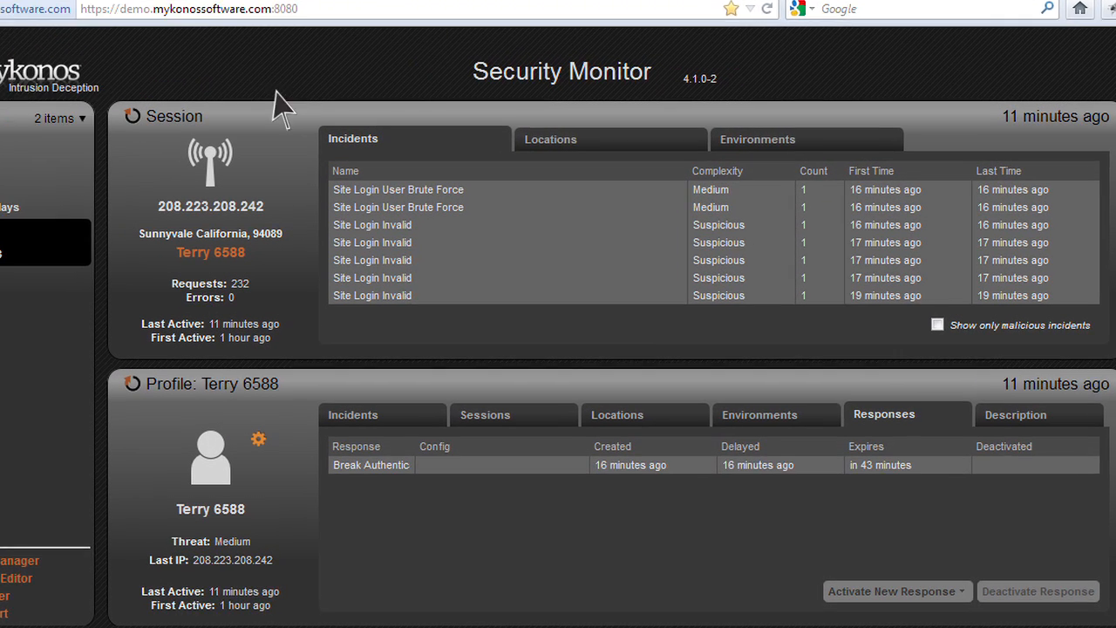
- View the attacker profile's brute-force and invalid-login Incidents, then its Break Authentication response
scroll("down", 3)
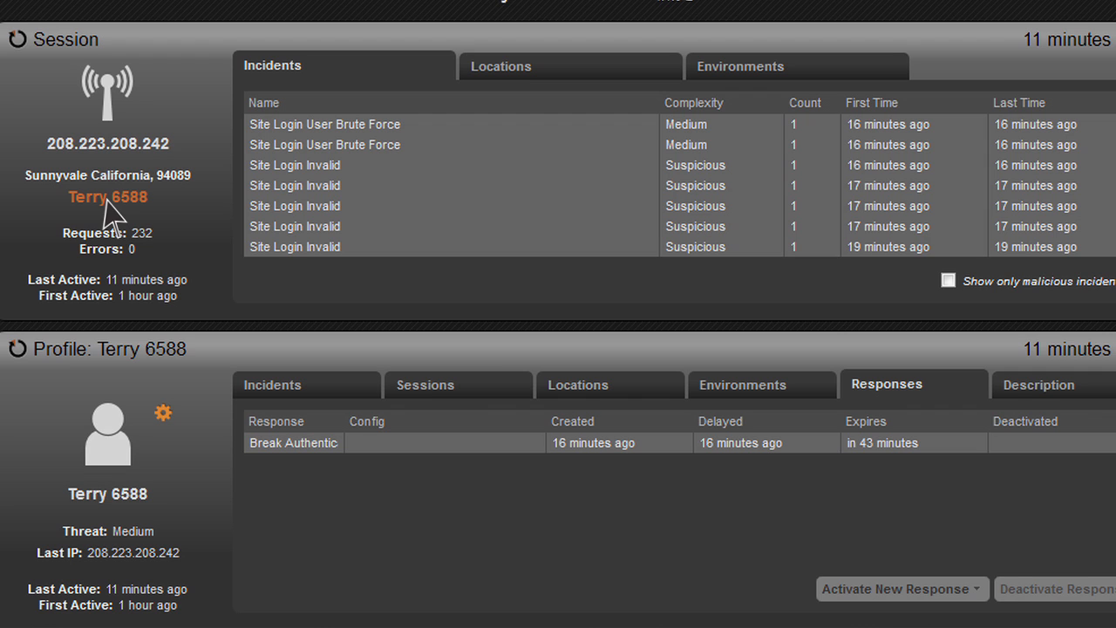
left_click(272, 384)
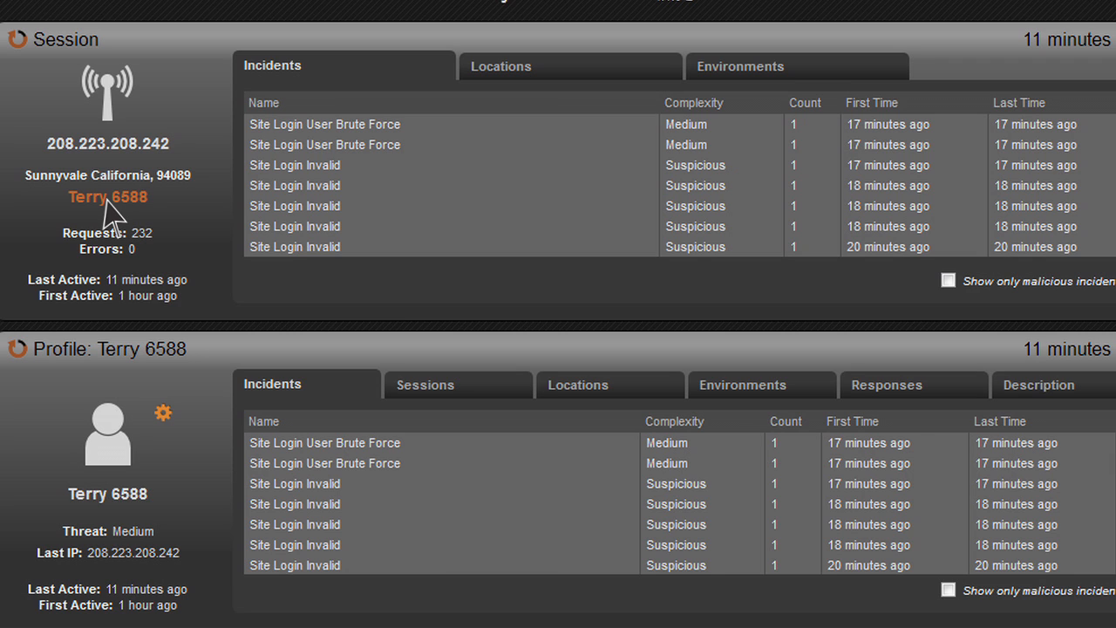
left_click(886, 385)
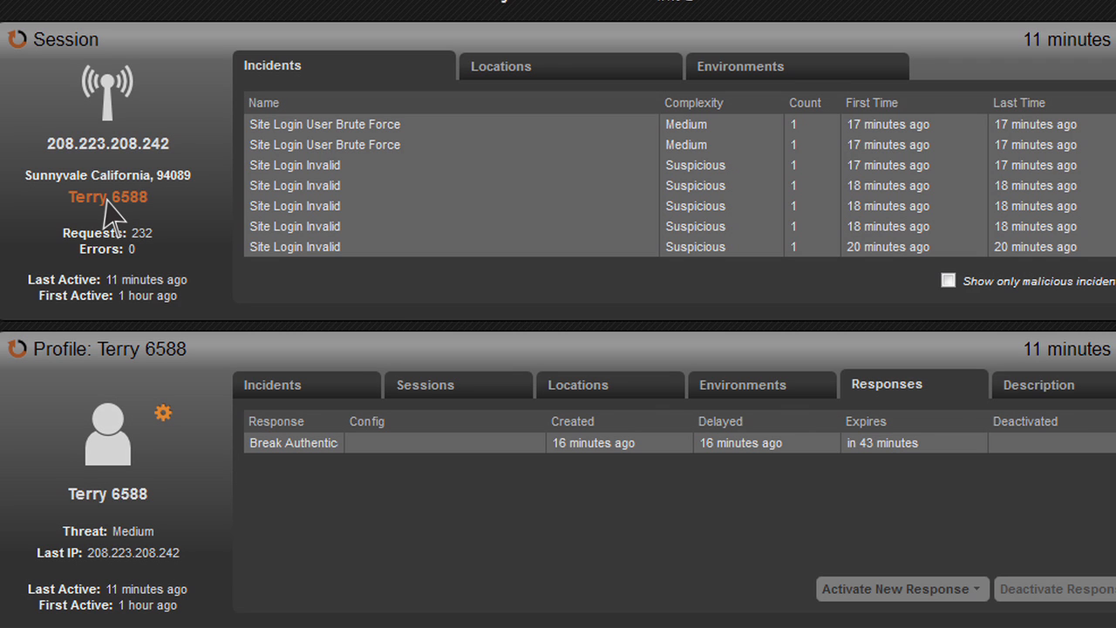